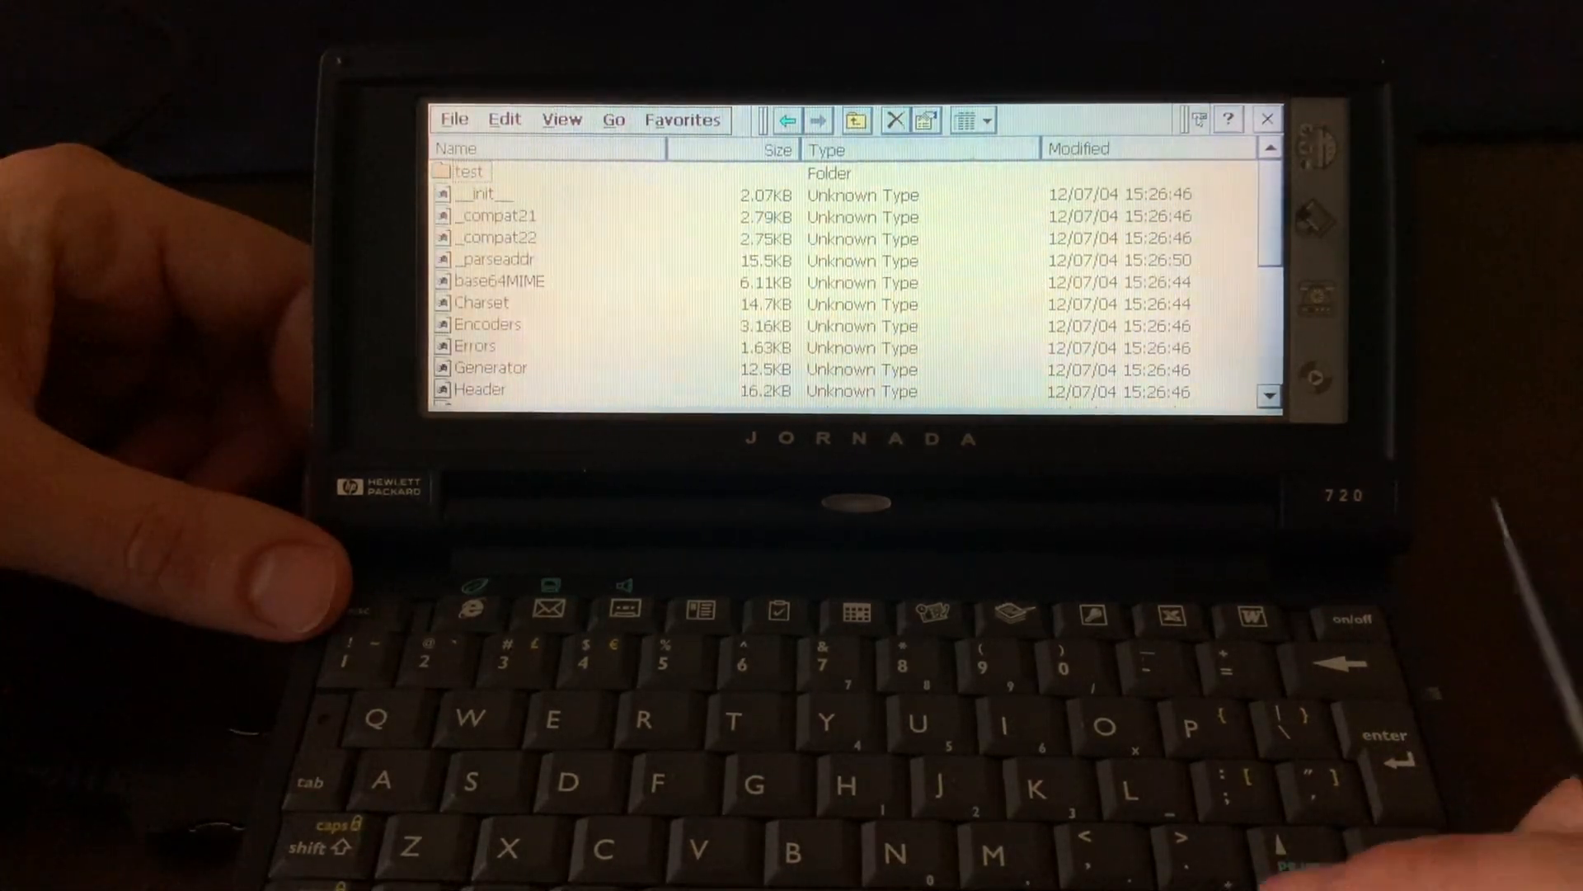
Go up to Lib, open the encodings folder, and browse codecs from cp1006 to utf_7.
click(491, 366)
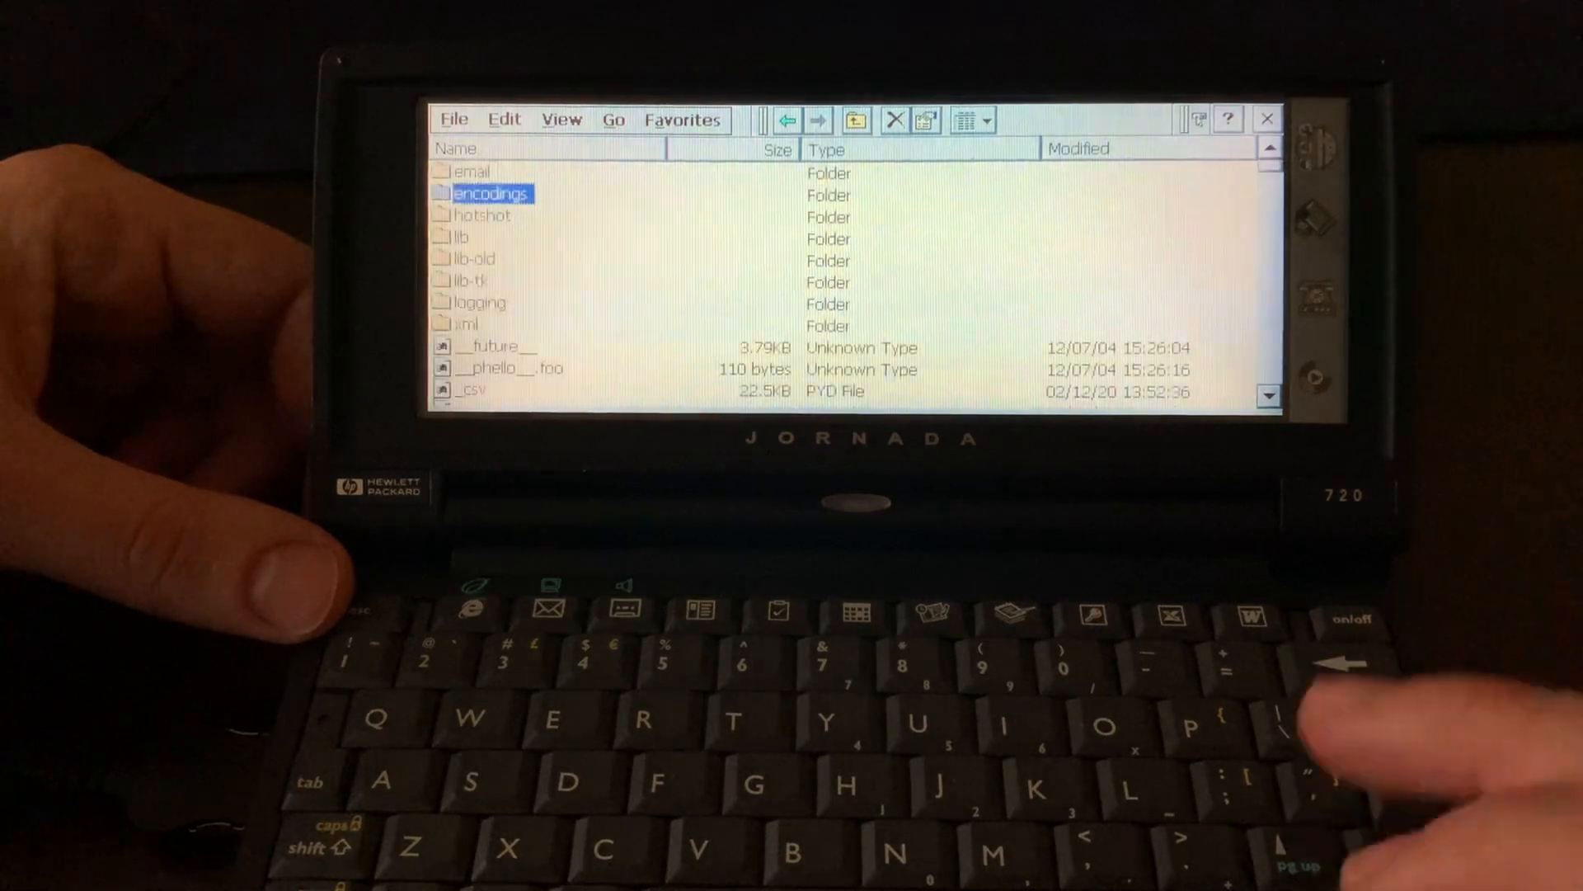
double_click(495, 192)
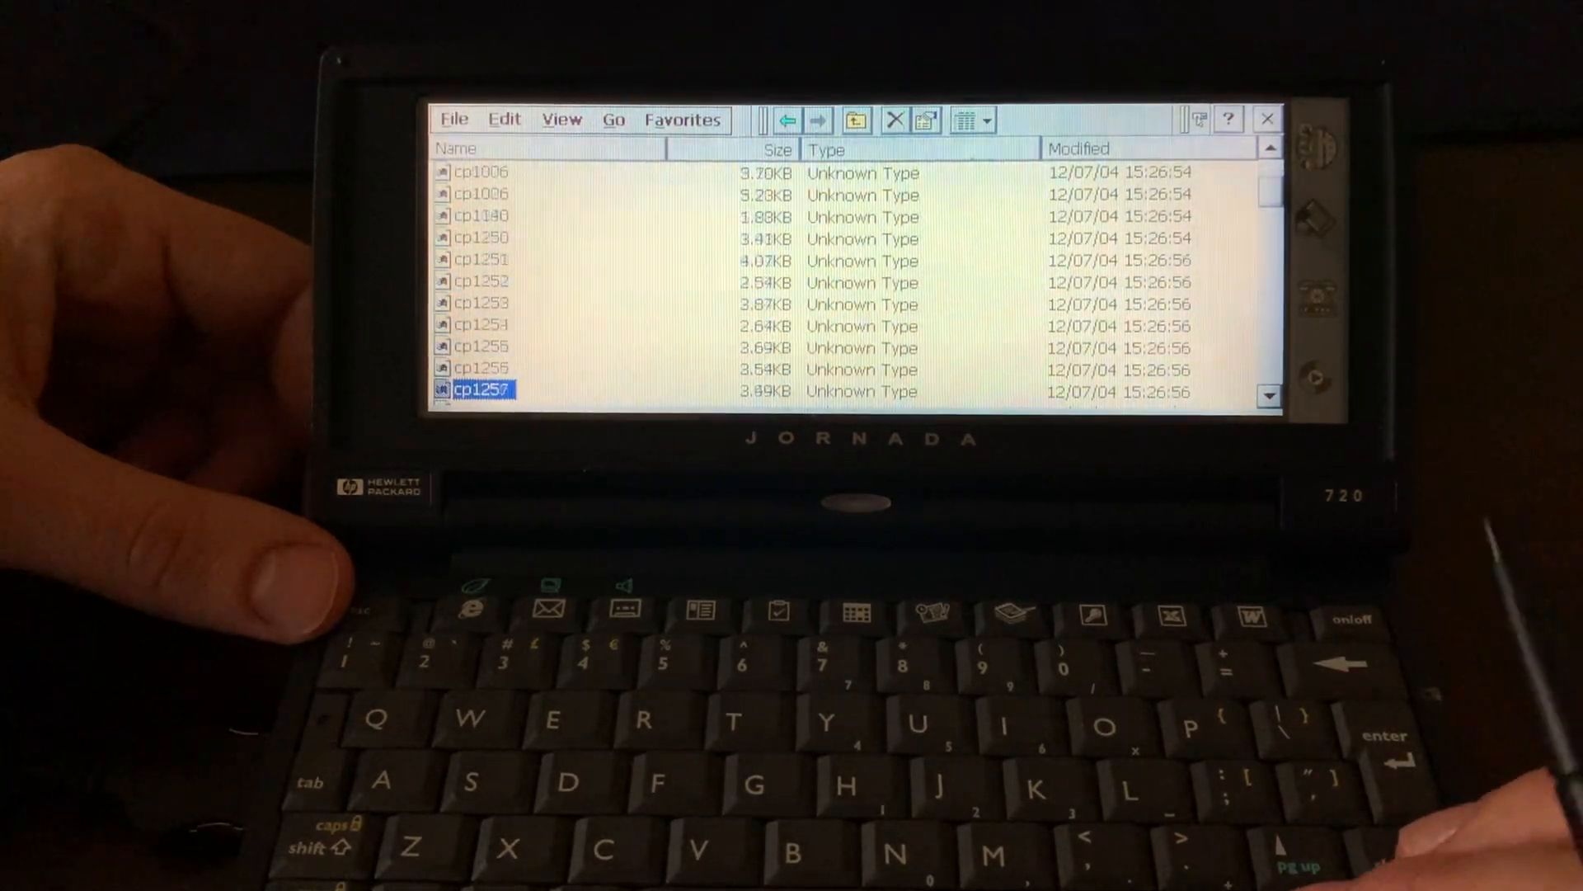
scroll(down, 3)
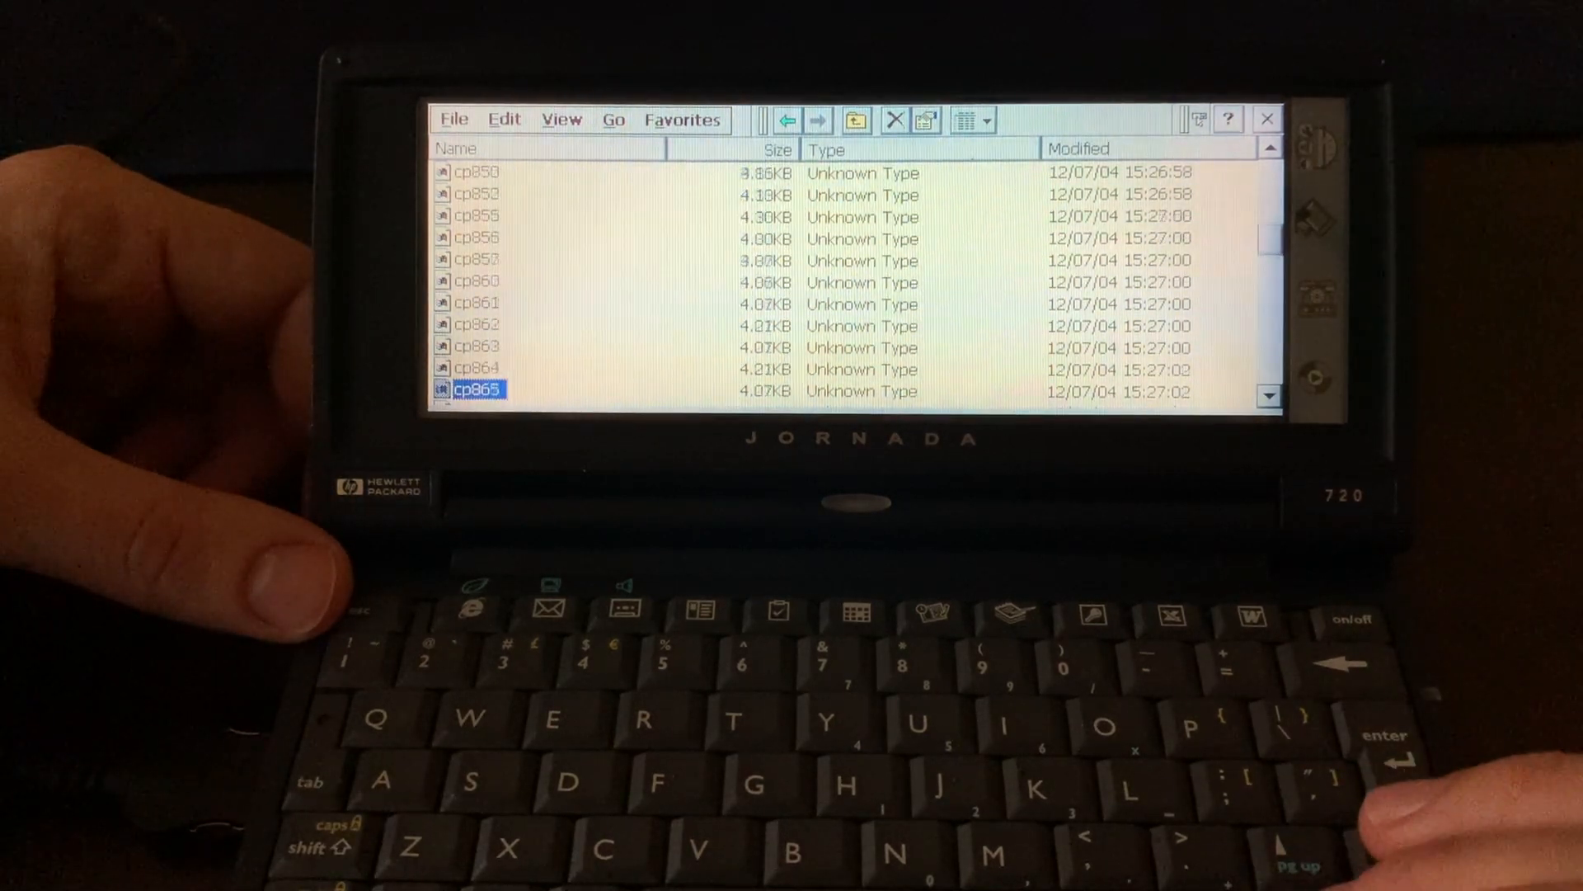
scroll(down, 3)
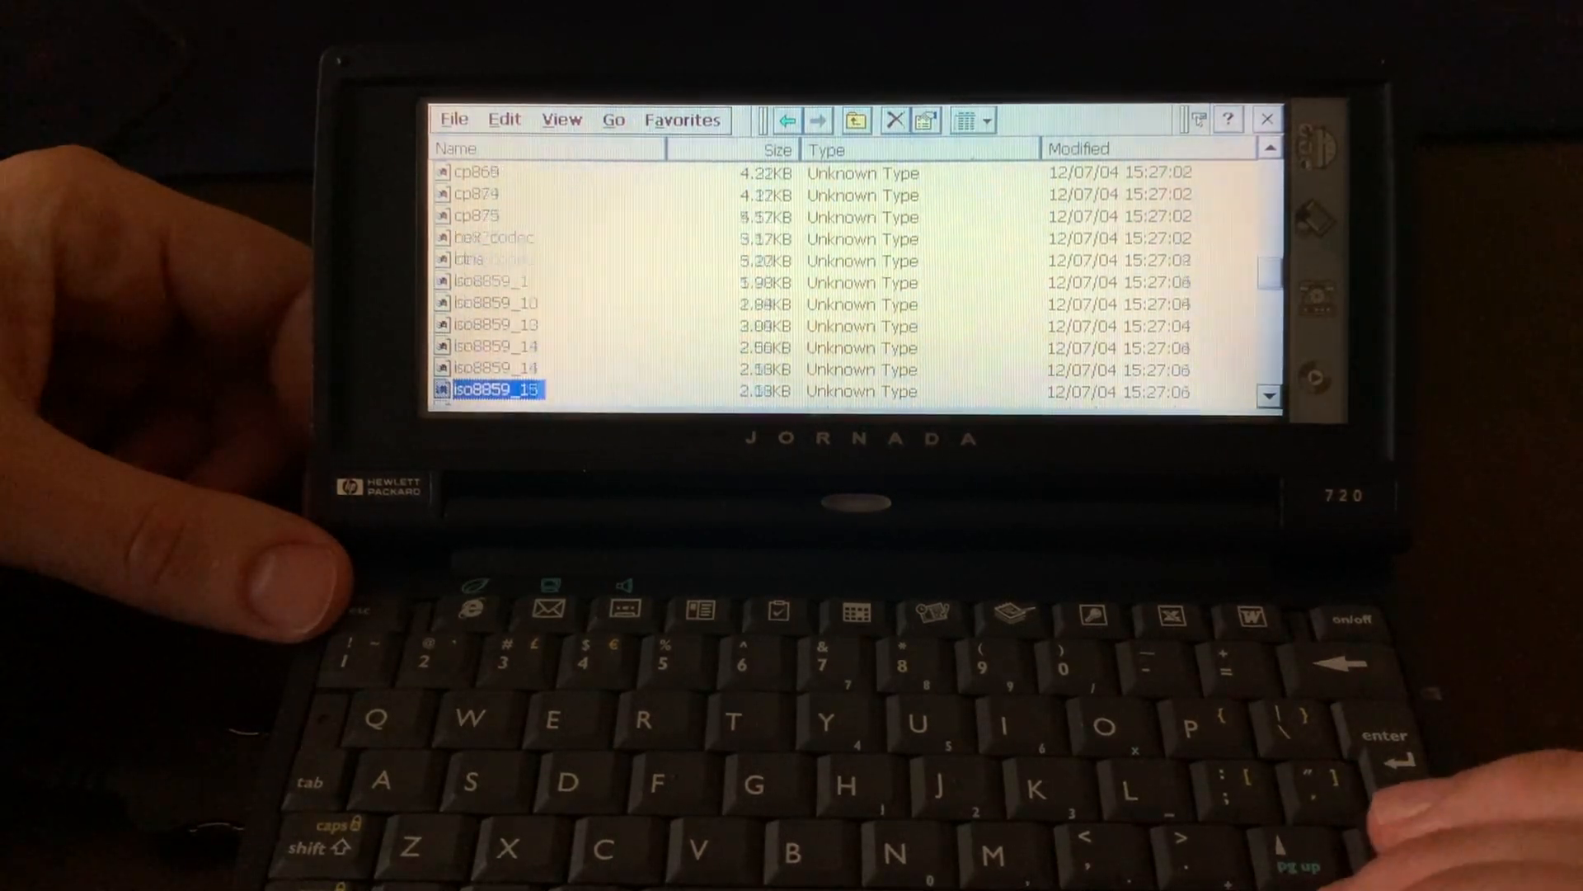
scroll(down, 3)
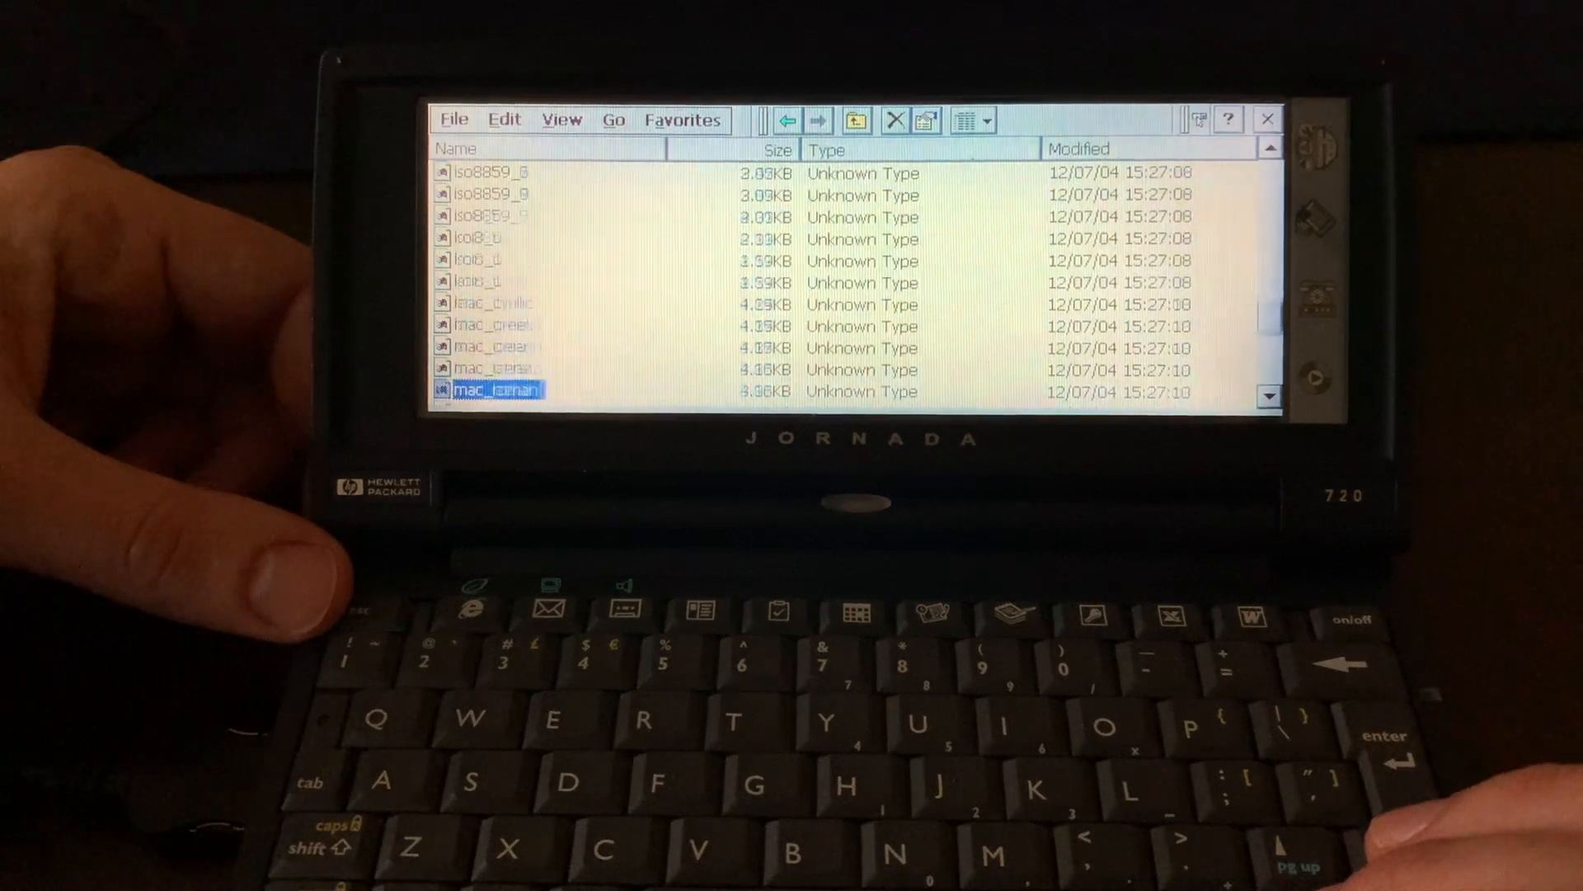
scroll(down, 3)
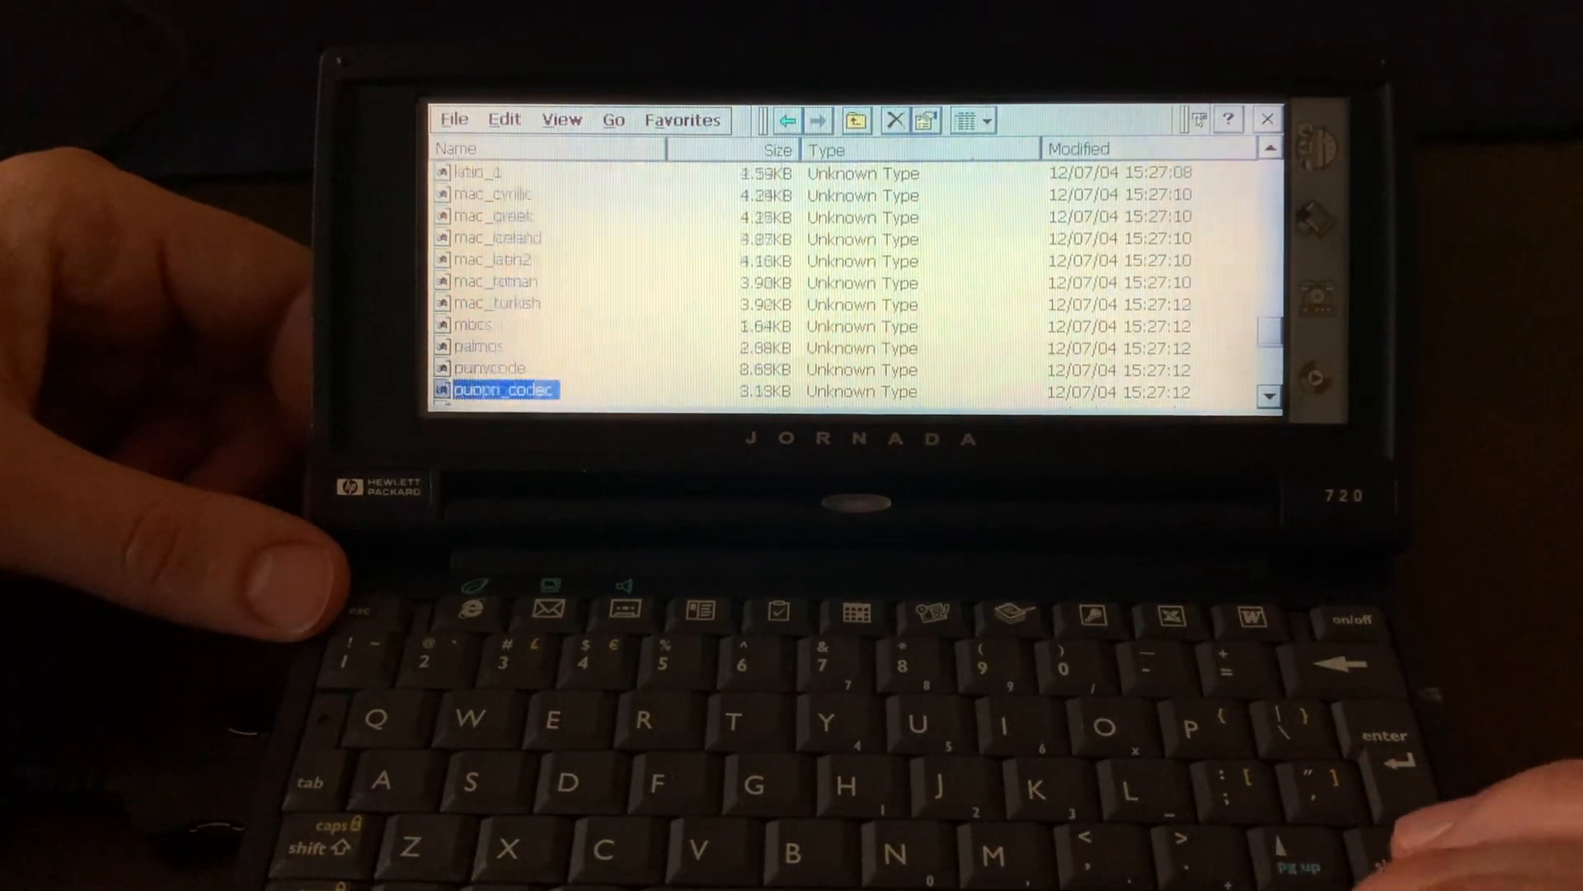
scroll(down, 3)
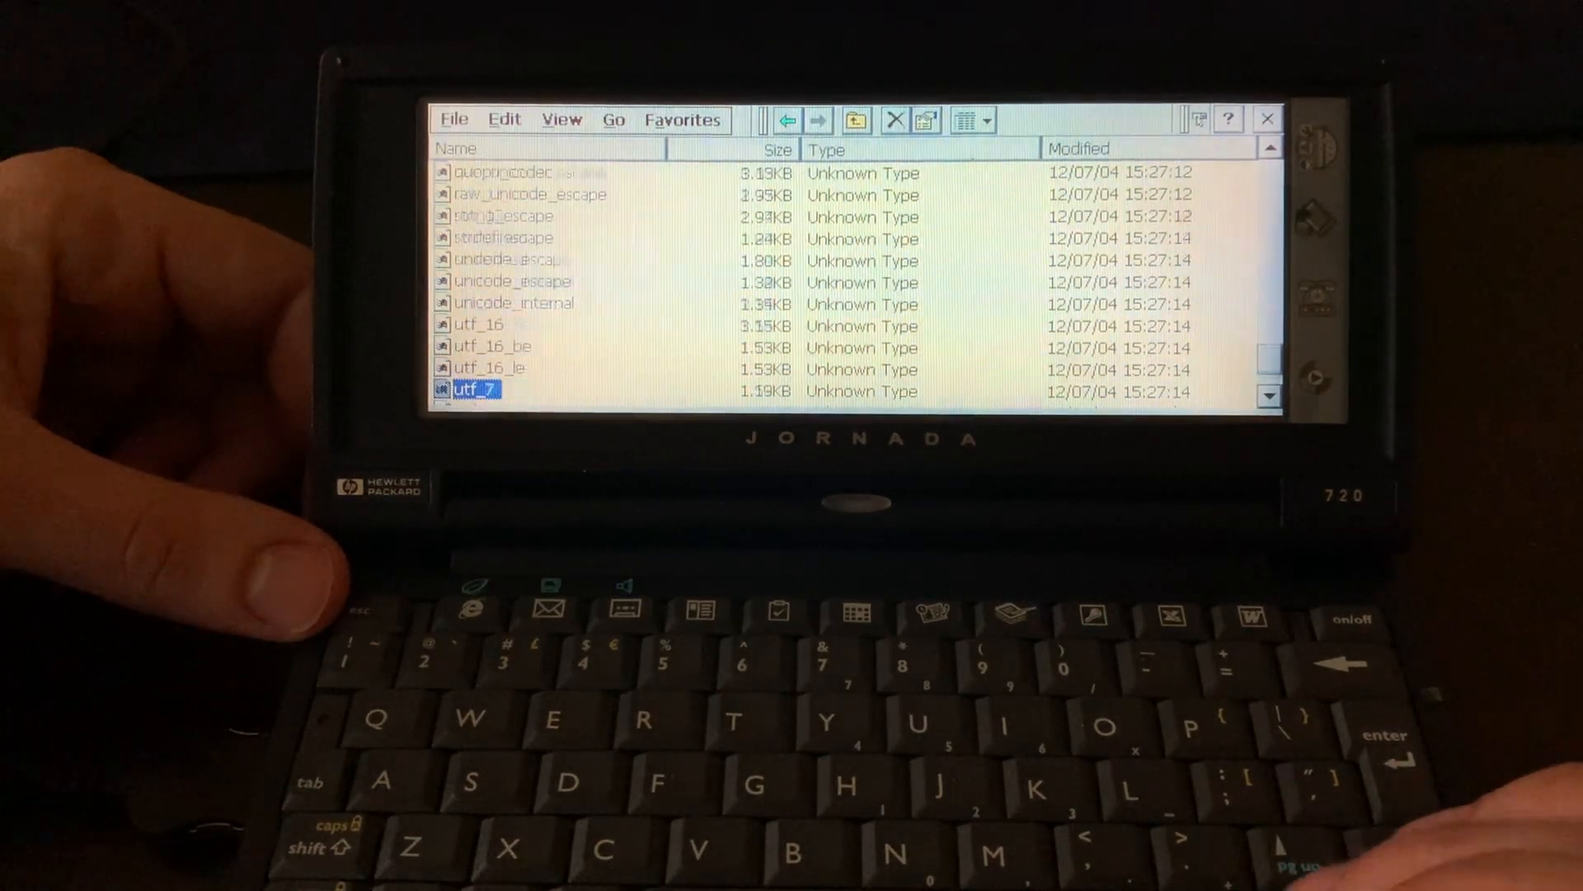
scroll(down, 3)
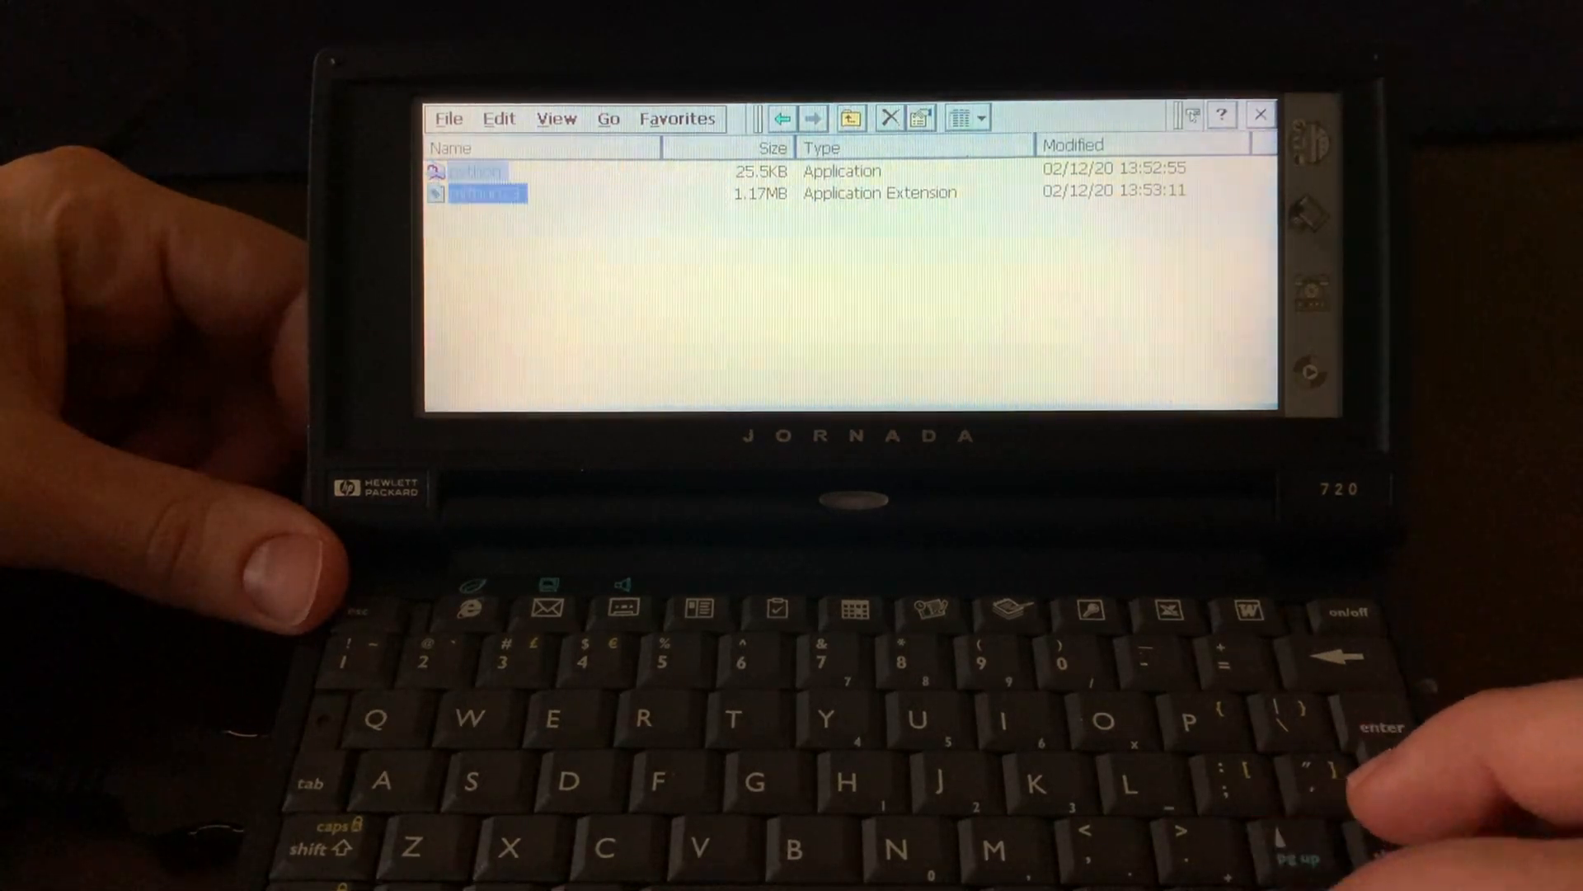
Go up to the Python install folder holding python.exe and python23.dll.
click(488, 193)
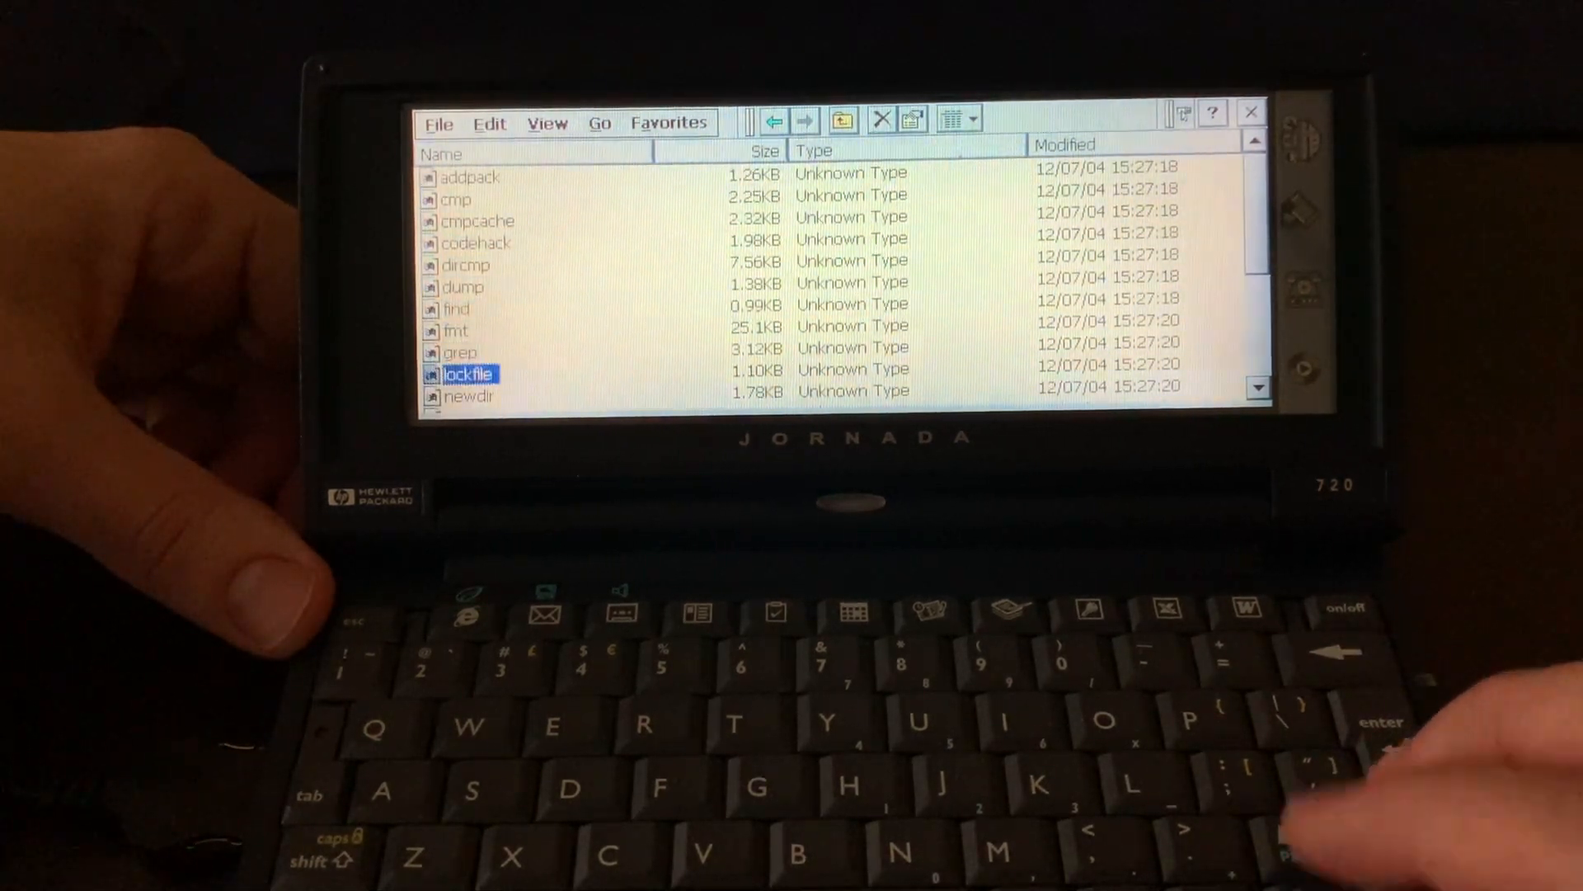
Browse the lib-old folder, then open lib-tk and scroll through its Tkinter modules.
scroll(down, 3)
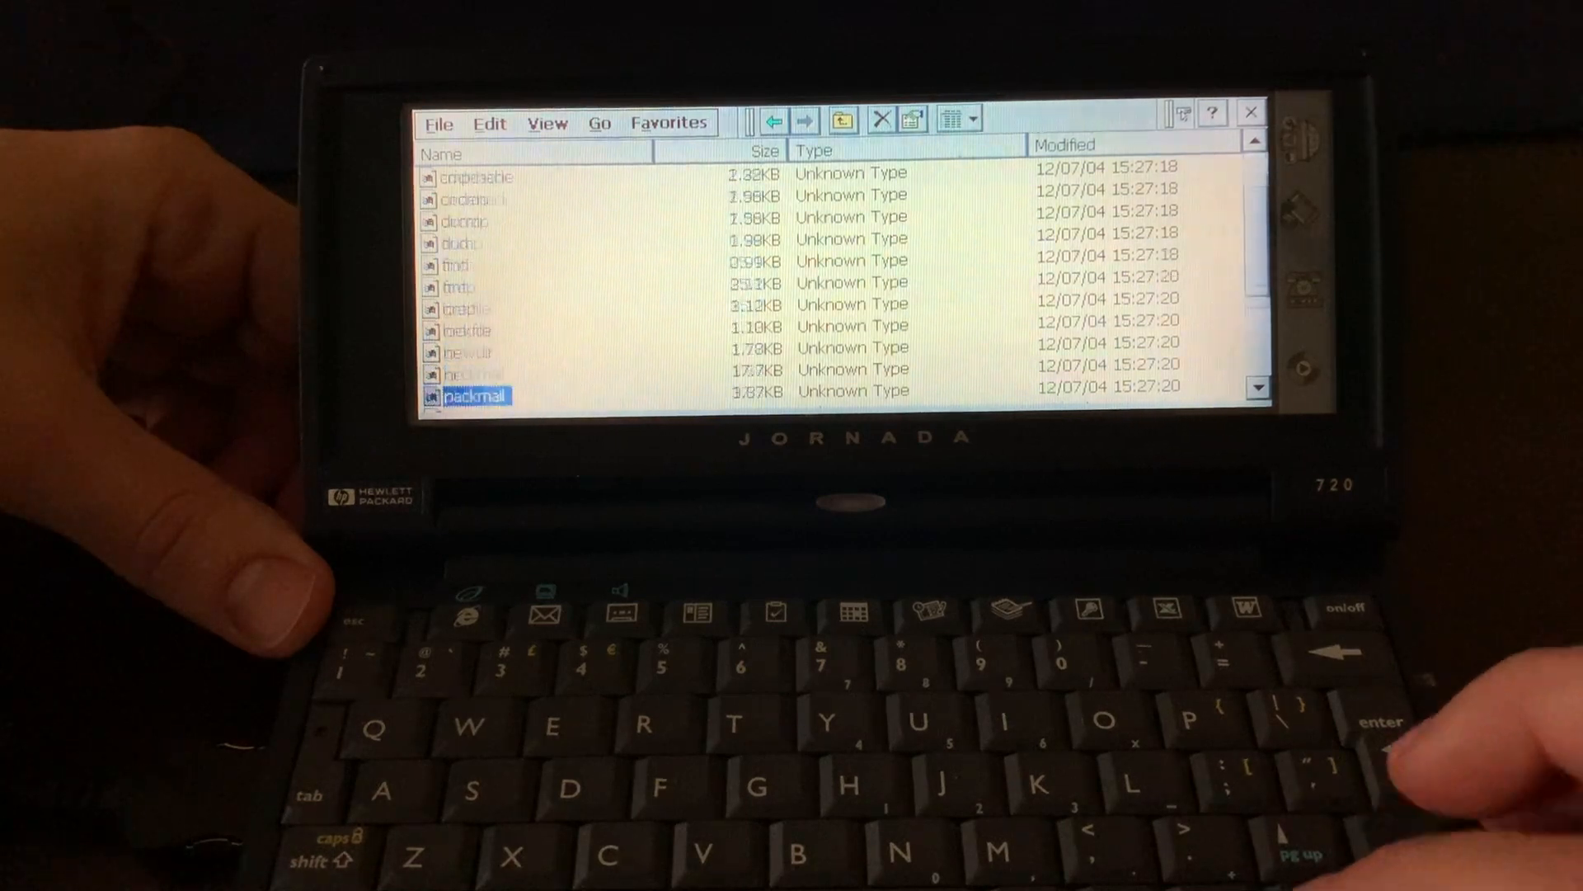
scroll(down, 3)
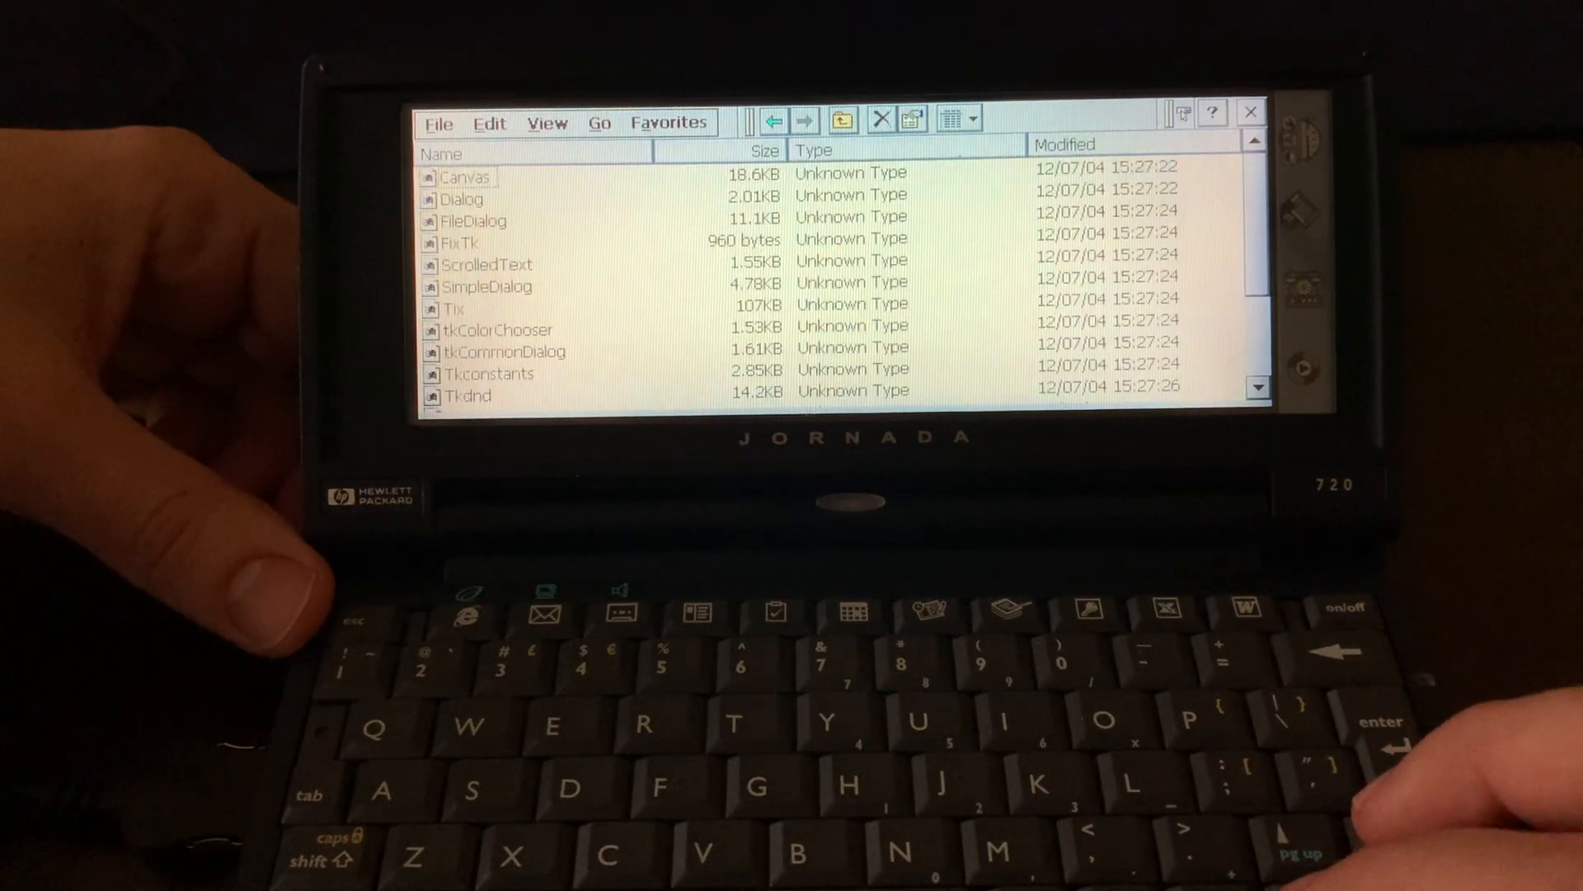
click(486, 286)
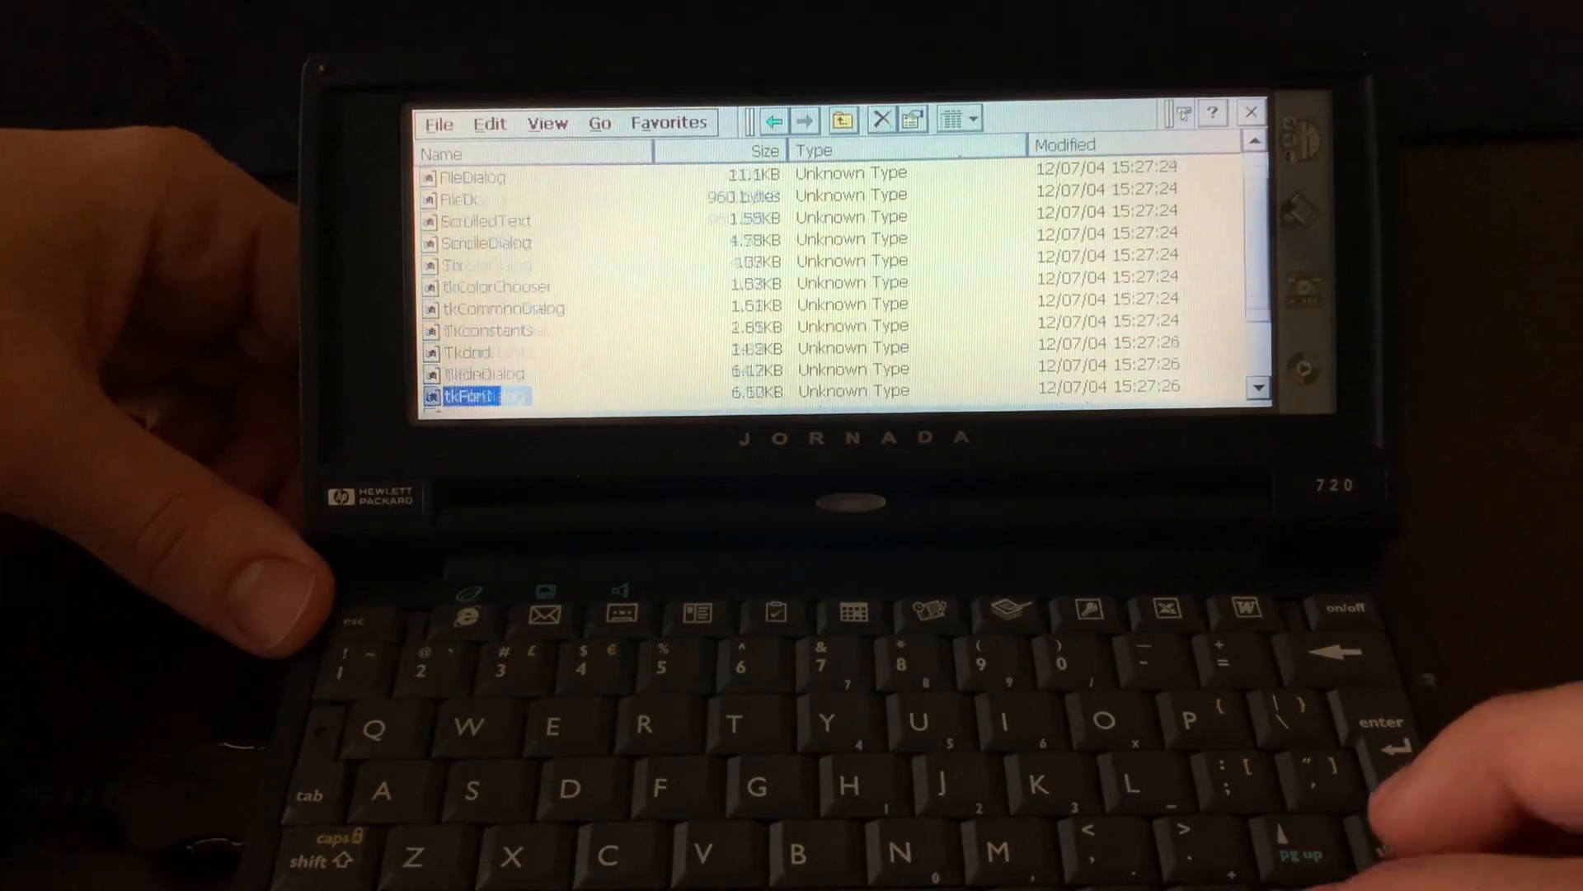
scroll(down, 3)
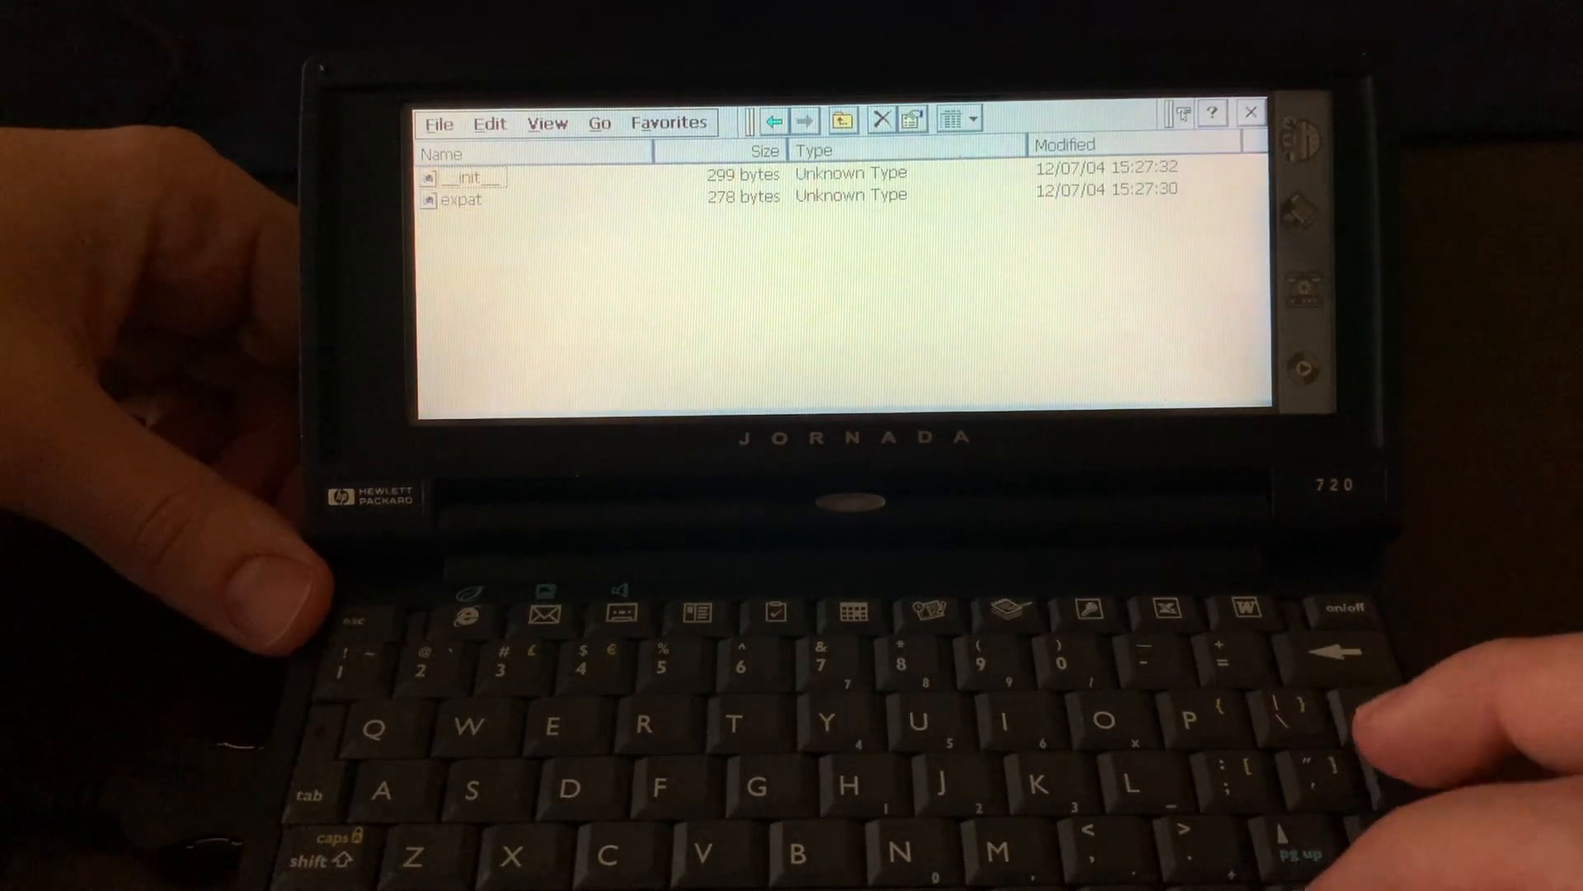
Return from xml\parsers to the xml folder showing dom, parsers and sax subfolders.
click(460, 198)
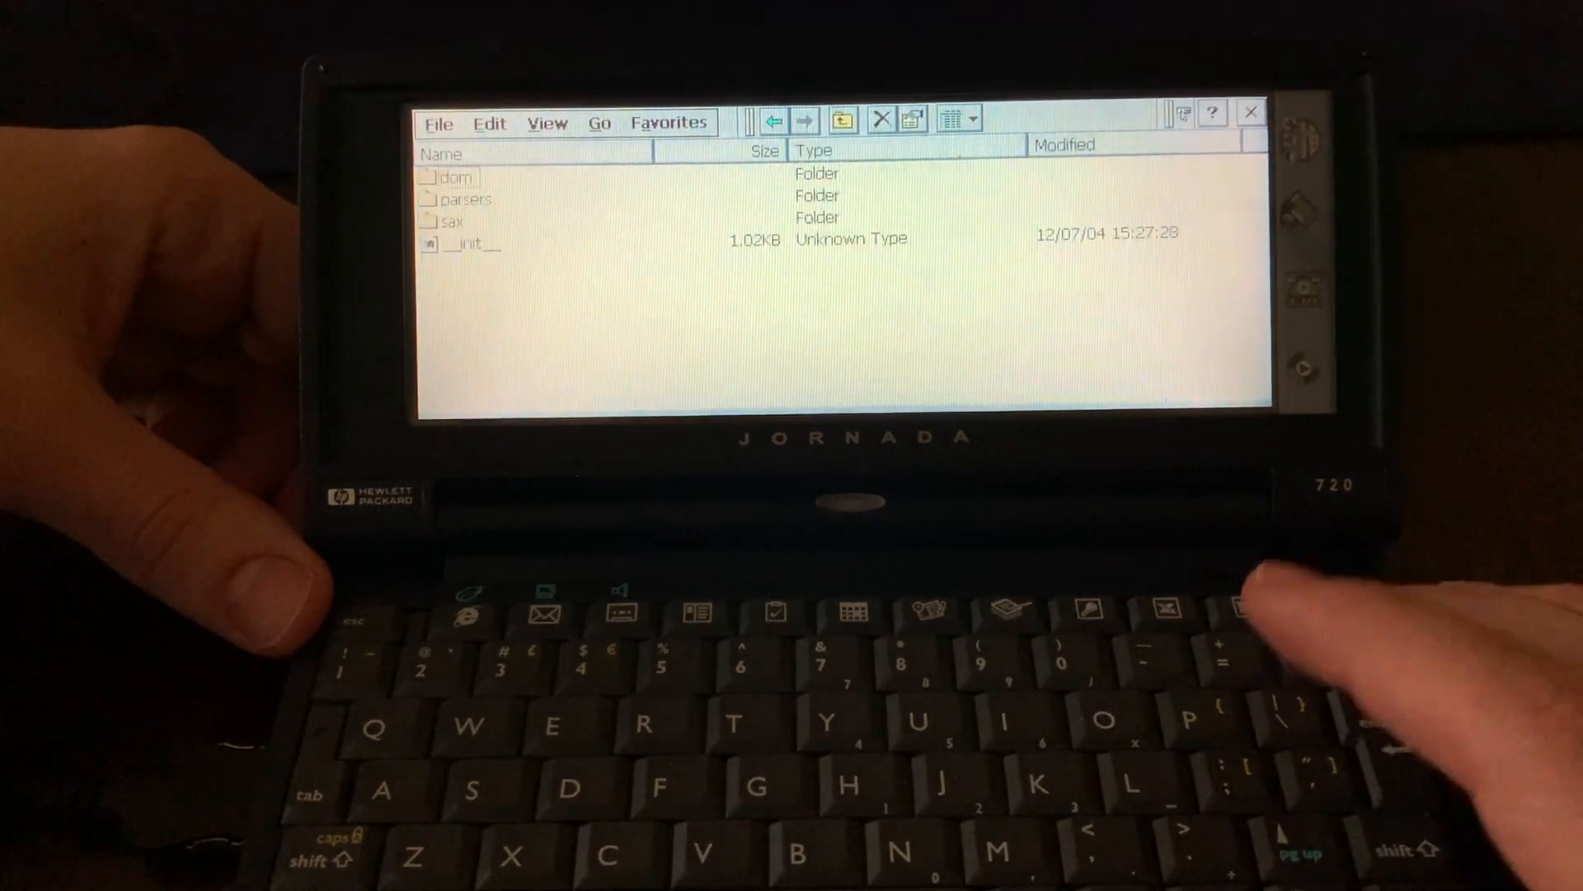
scroll(down, 3)
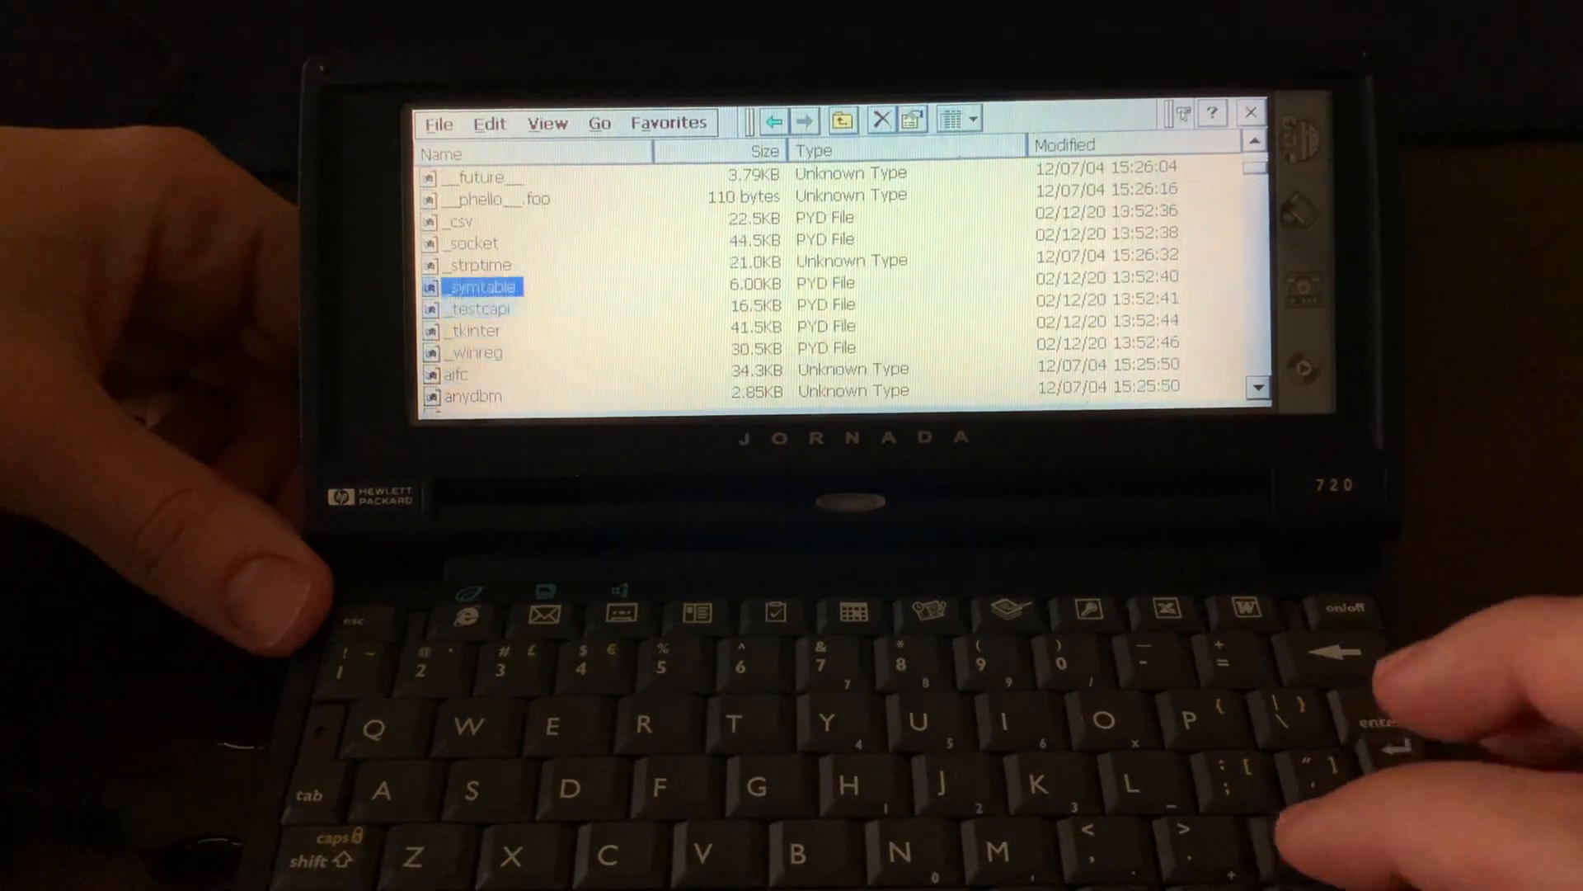
Scroll the Lib module listing alphabetically from __future__ down to pty.
scroll(down, 3)
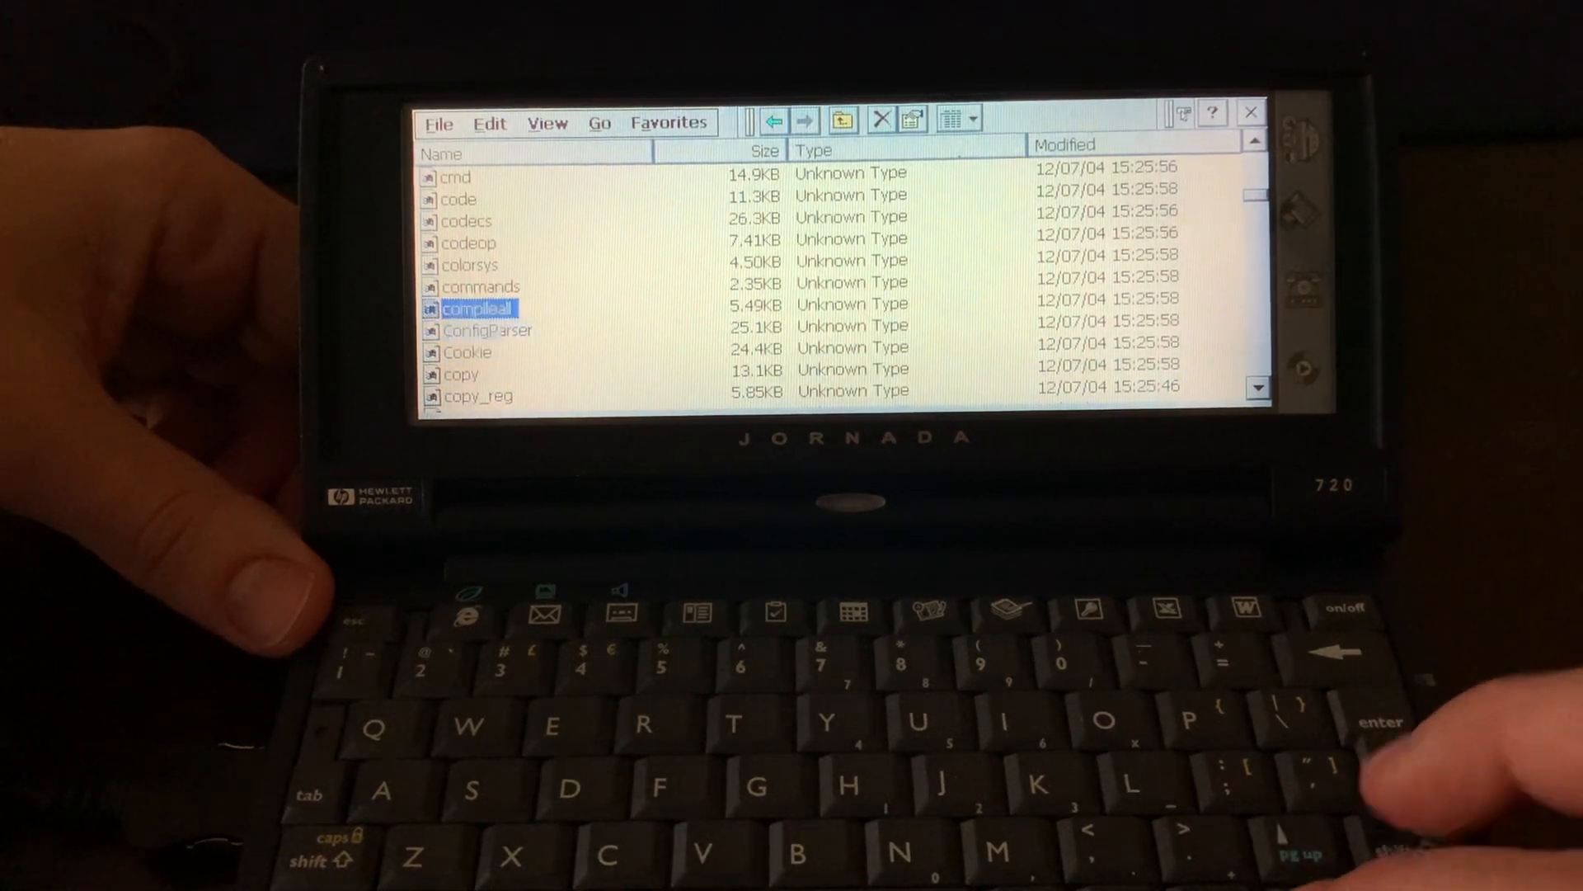
scroll(down, 3)
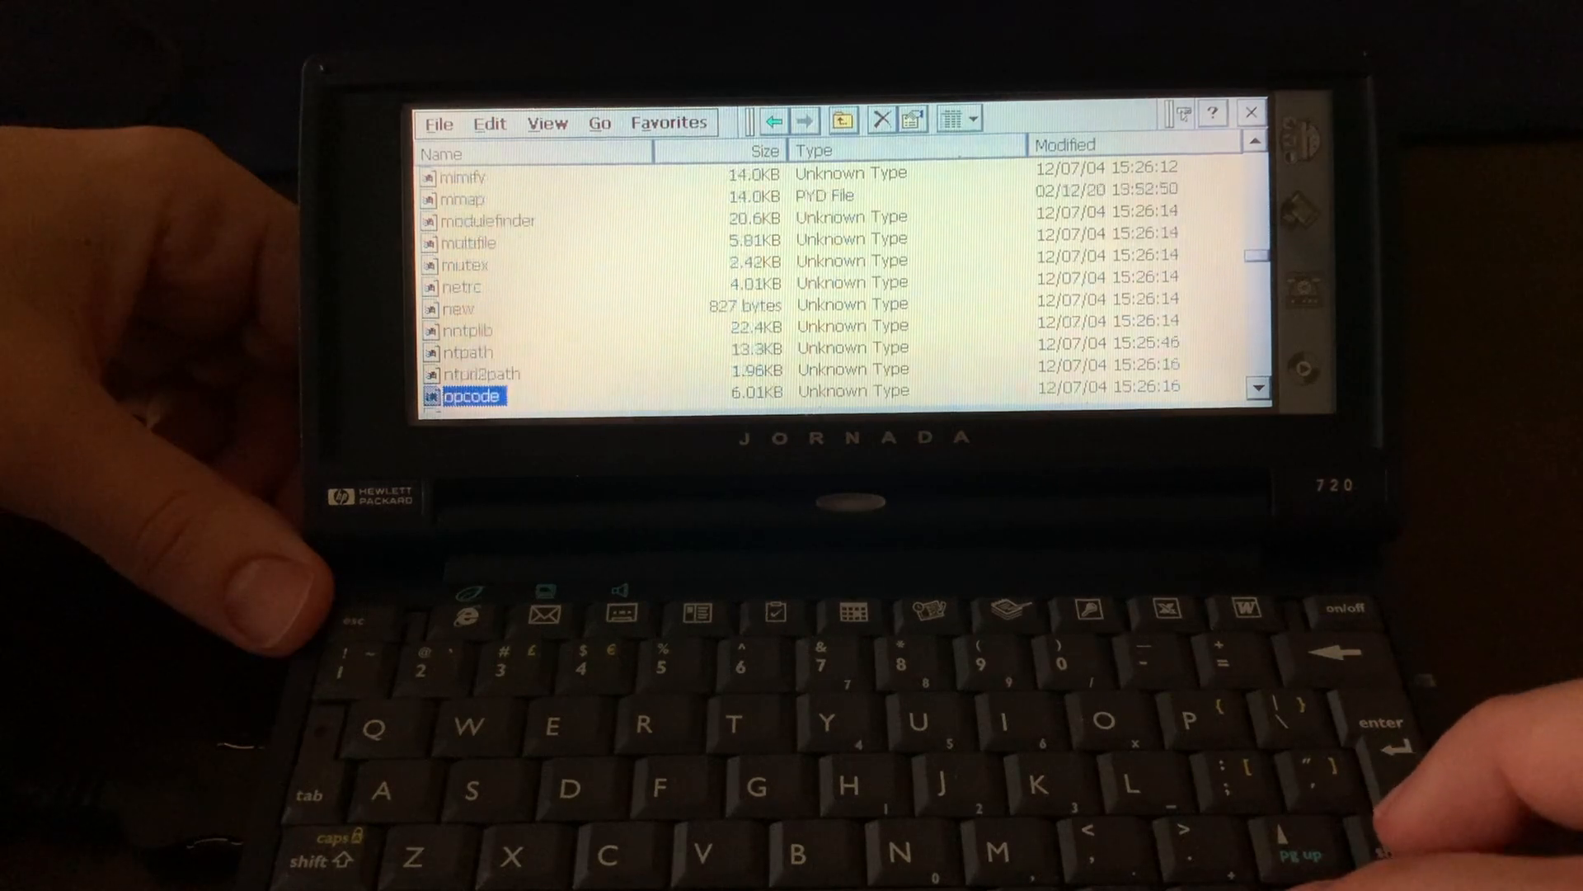
scroll(down, 3)
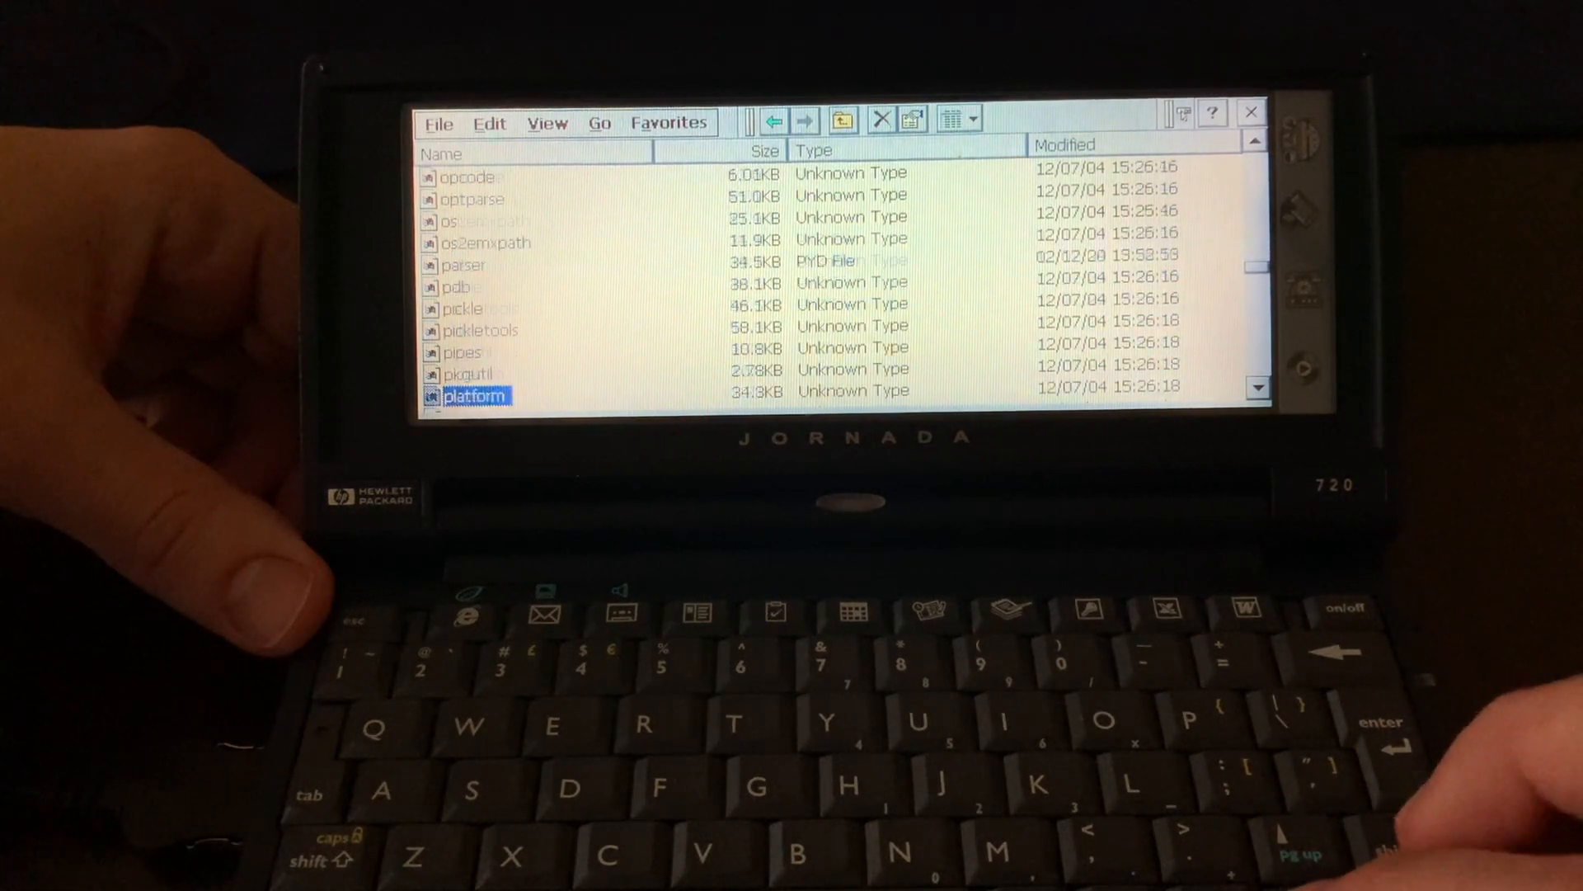
scroll(down, 3)
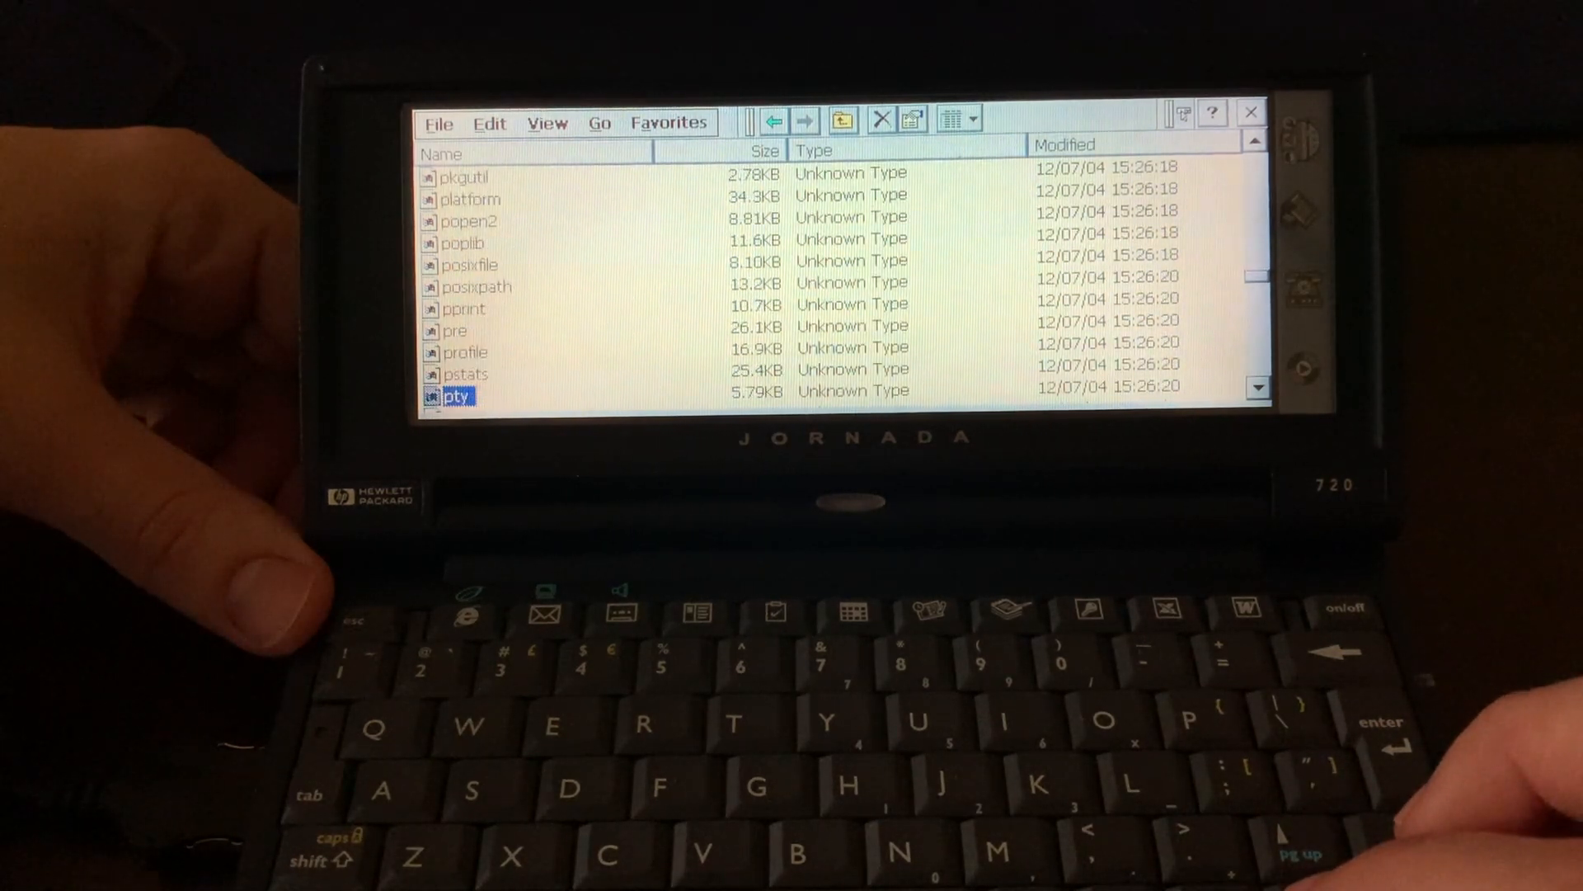
scroll(down, 3)
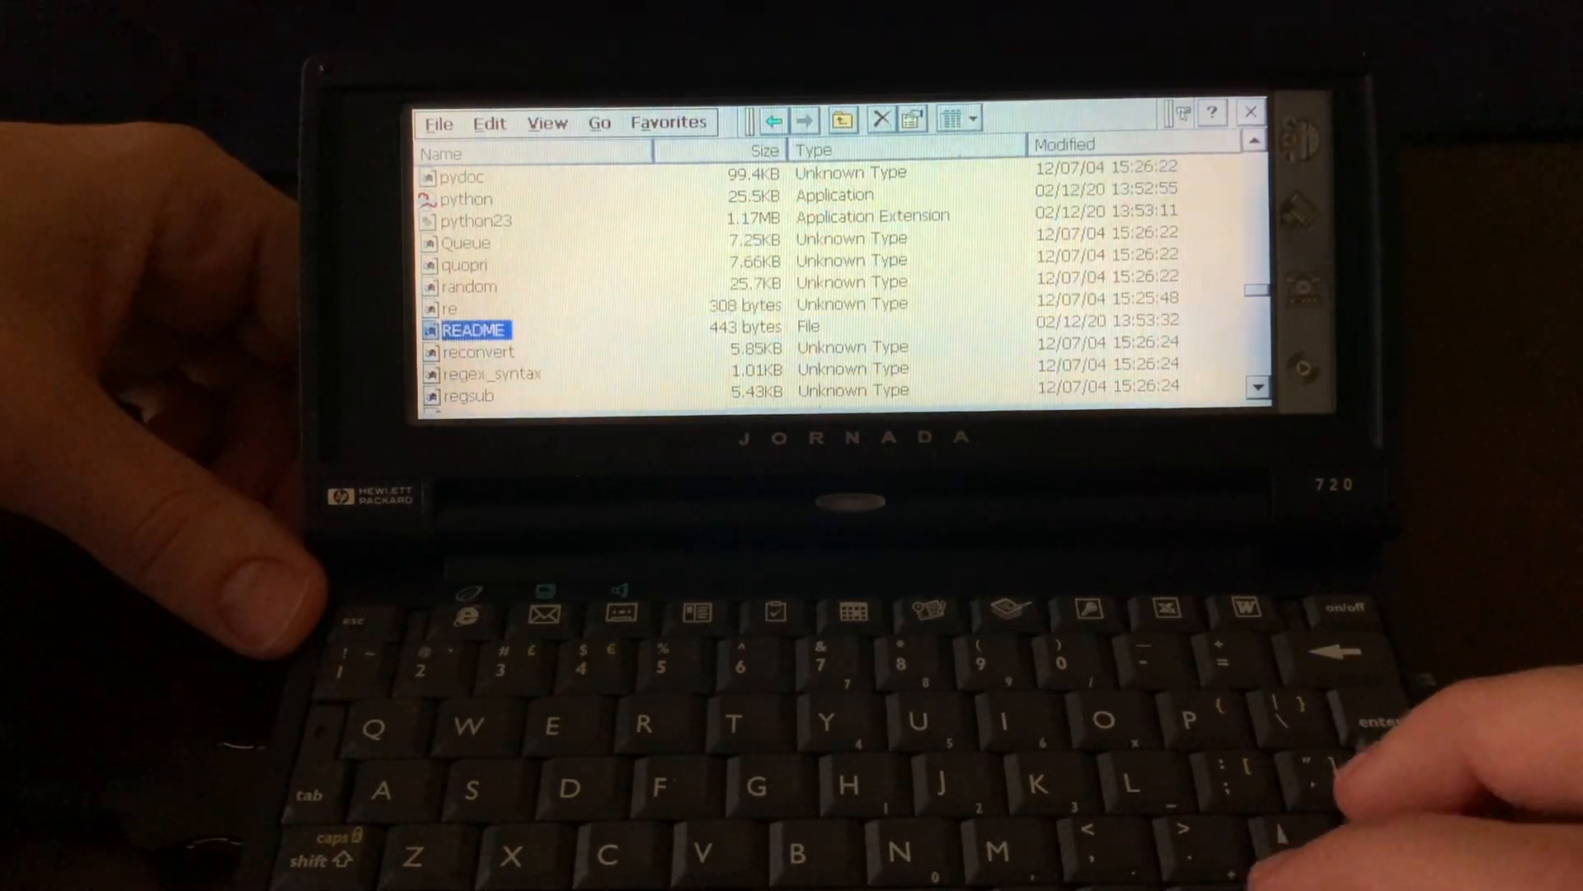
Try associating README with a program via File > Associate, then dismiss the error.
click(438, 122)
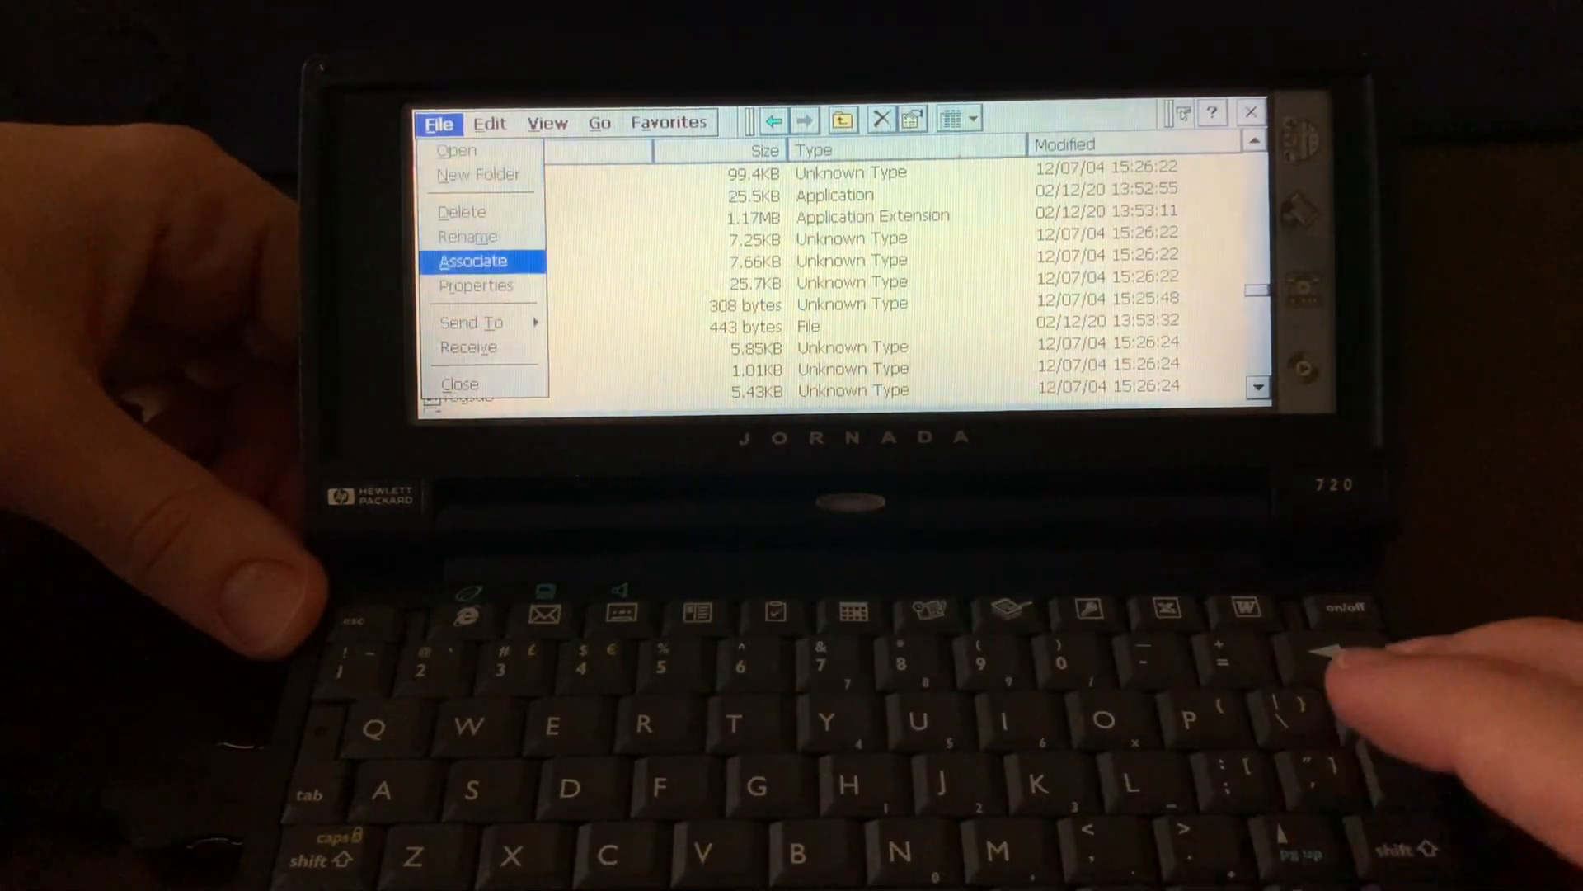
click(472, 260)
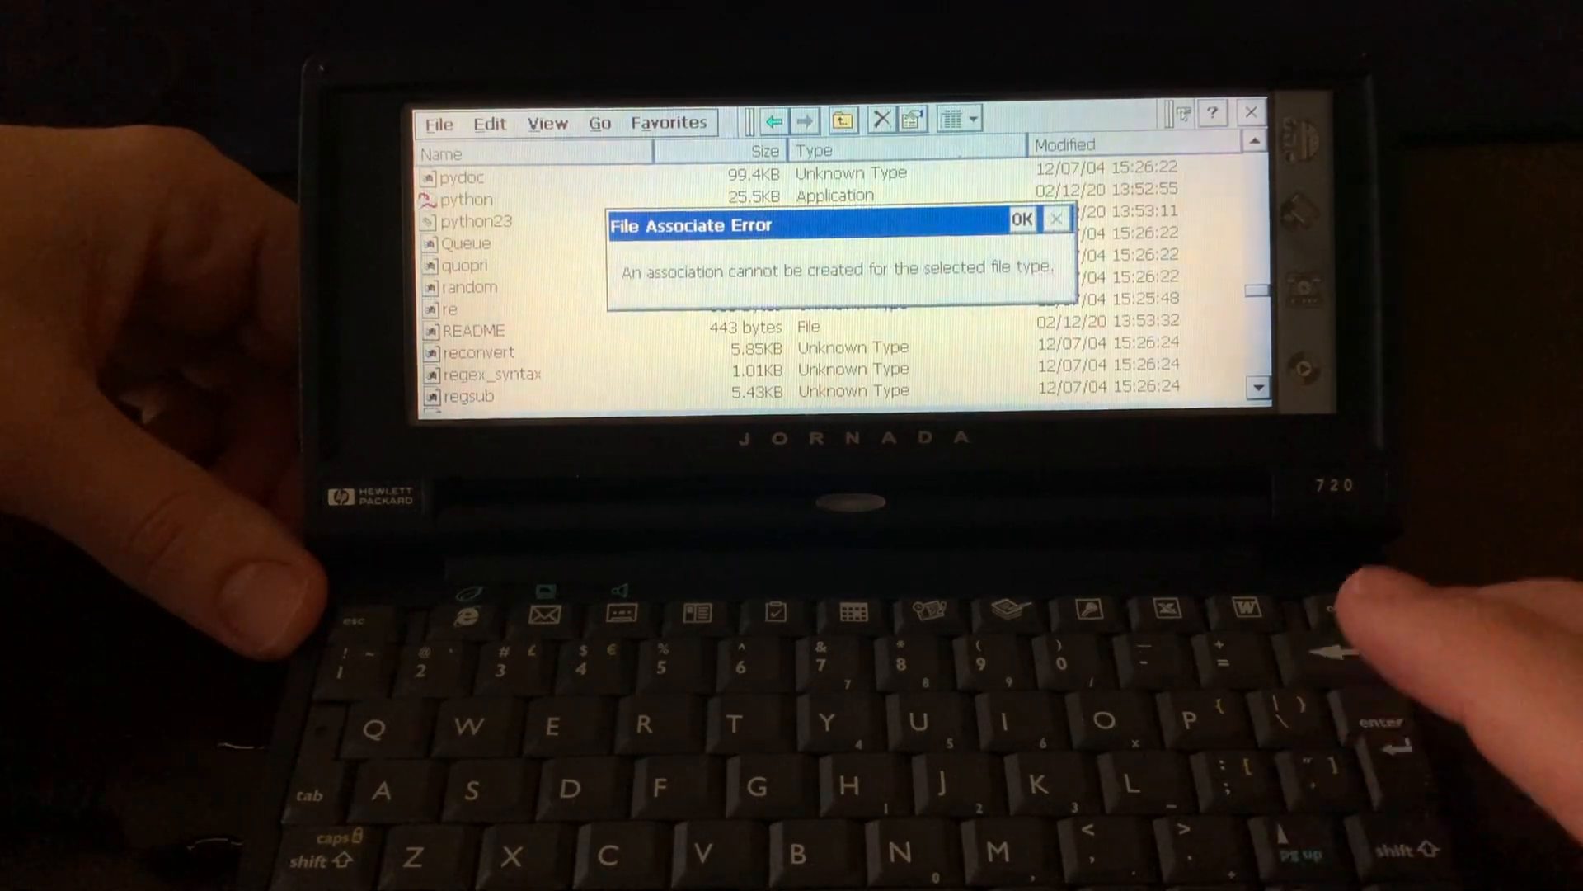
click(1021, 219)
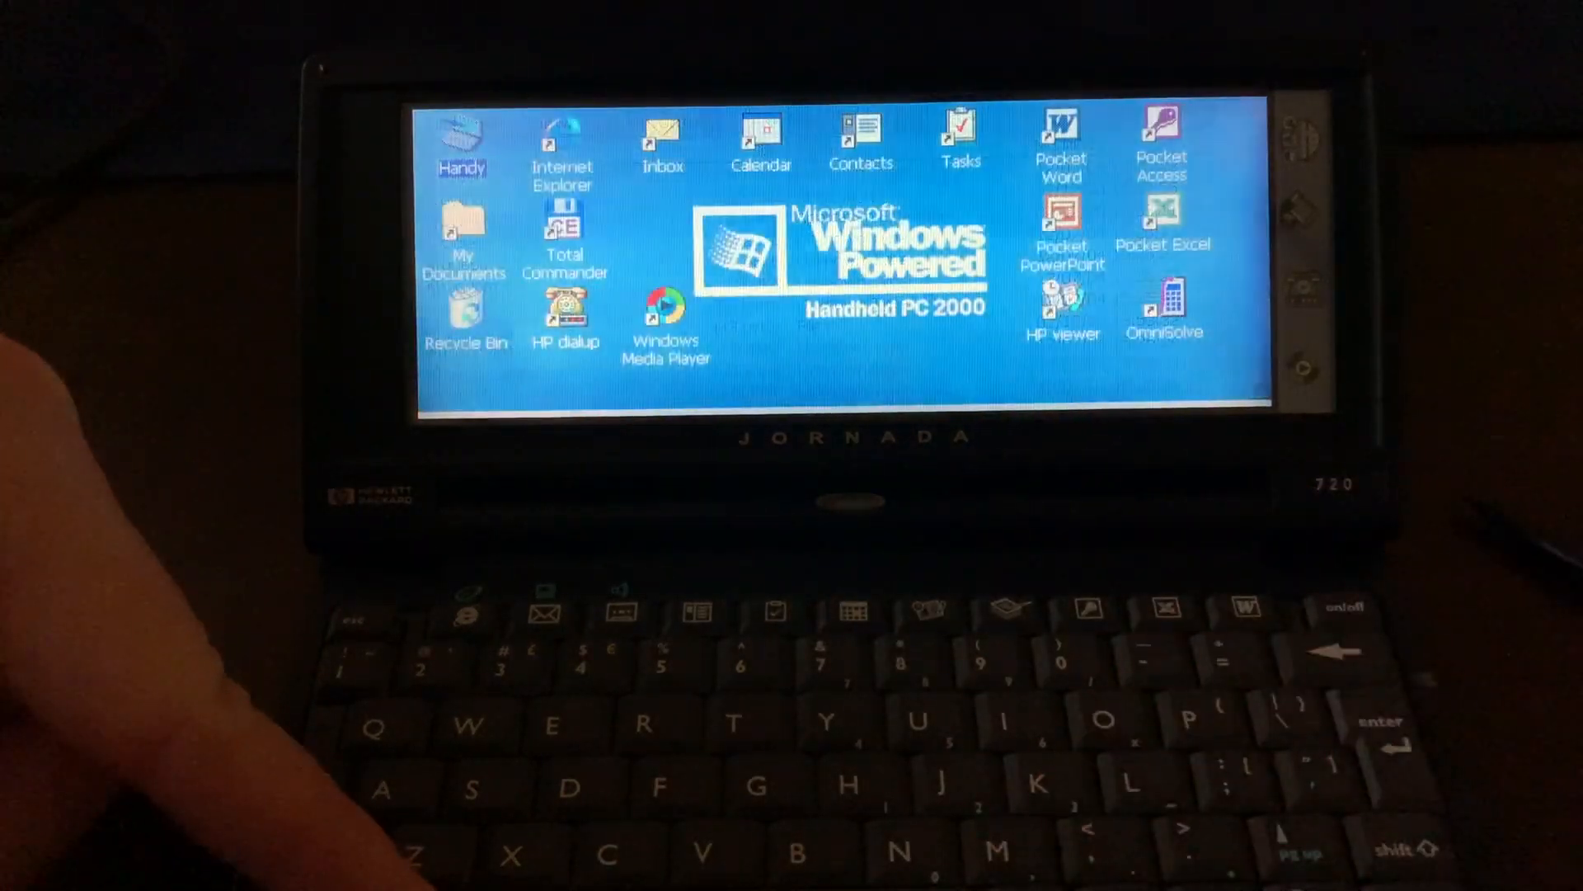
Right-click on the Handheld PC 2000 desktop.
right_click(808, 252)
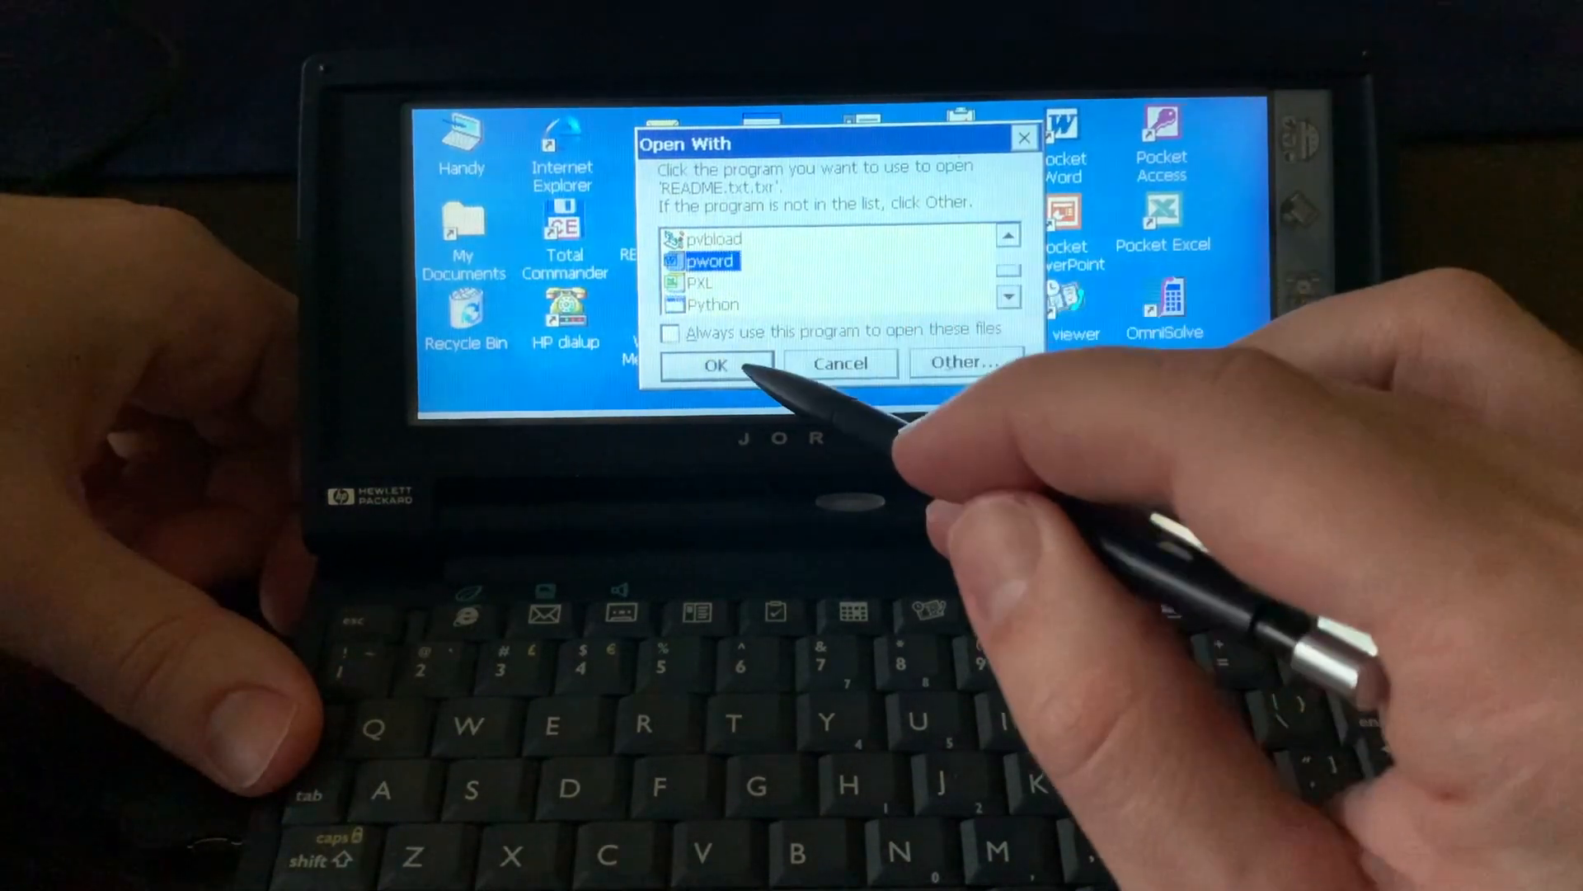
Open README.txt.txt with pword from the Open With dialog.
click(714, 364)
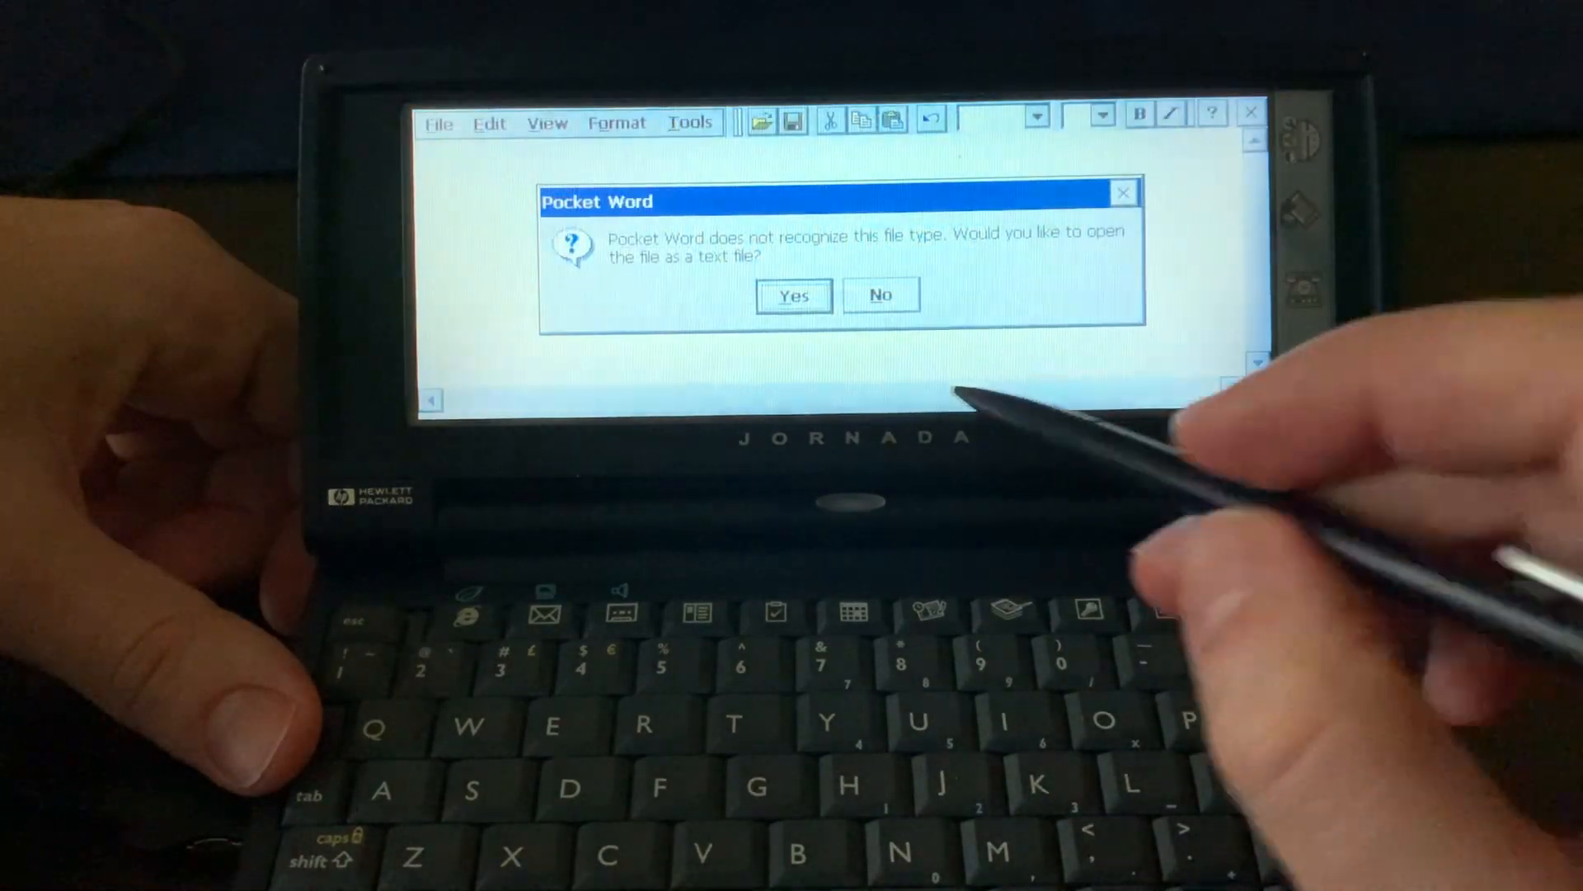
Open the readme as plain text in Pocket Word and scroll through its notes.
click(793, 296)
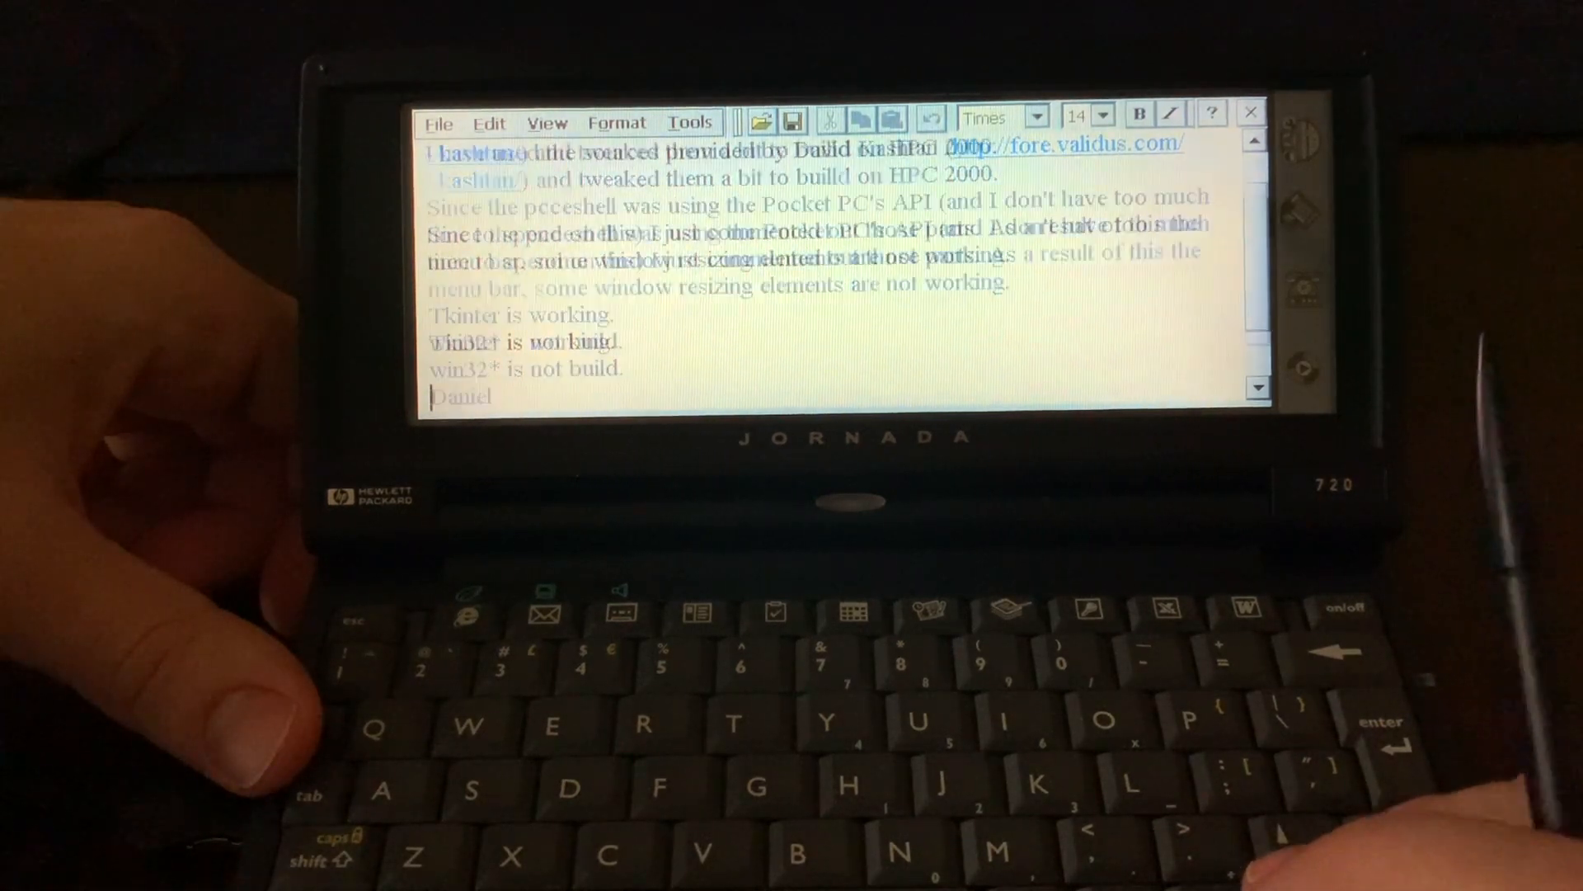
scroll(down, 3)
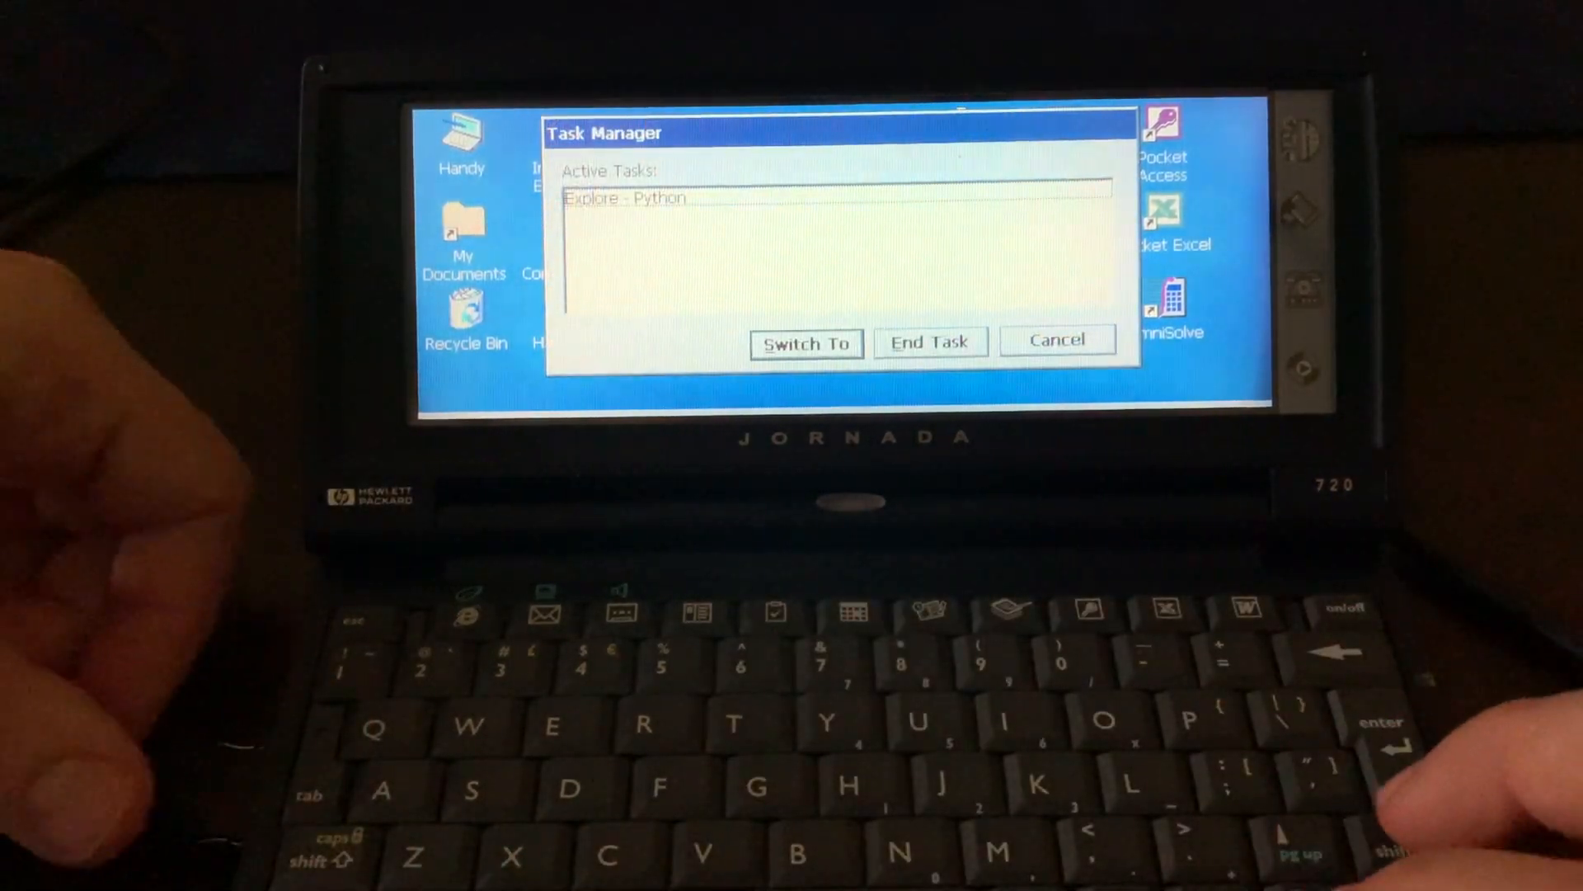
Switch back to the Python folder window from Task Manager and scroll its listing.
click(805, 343)
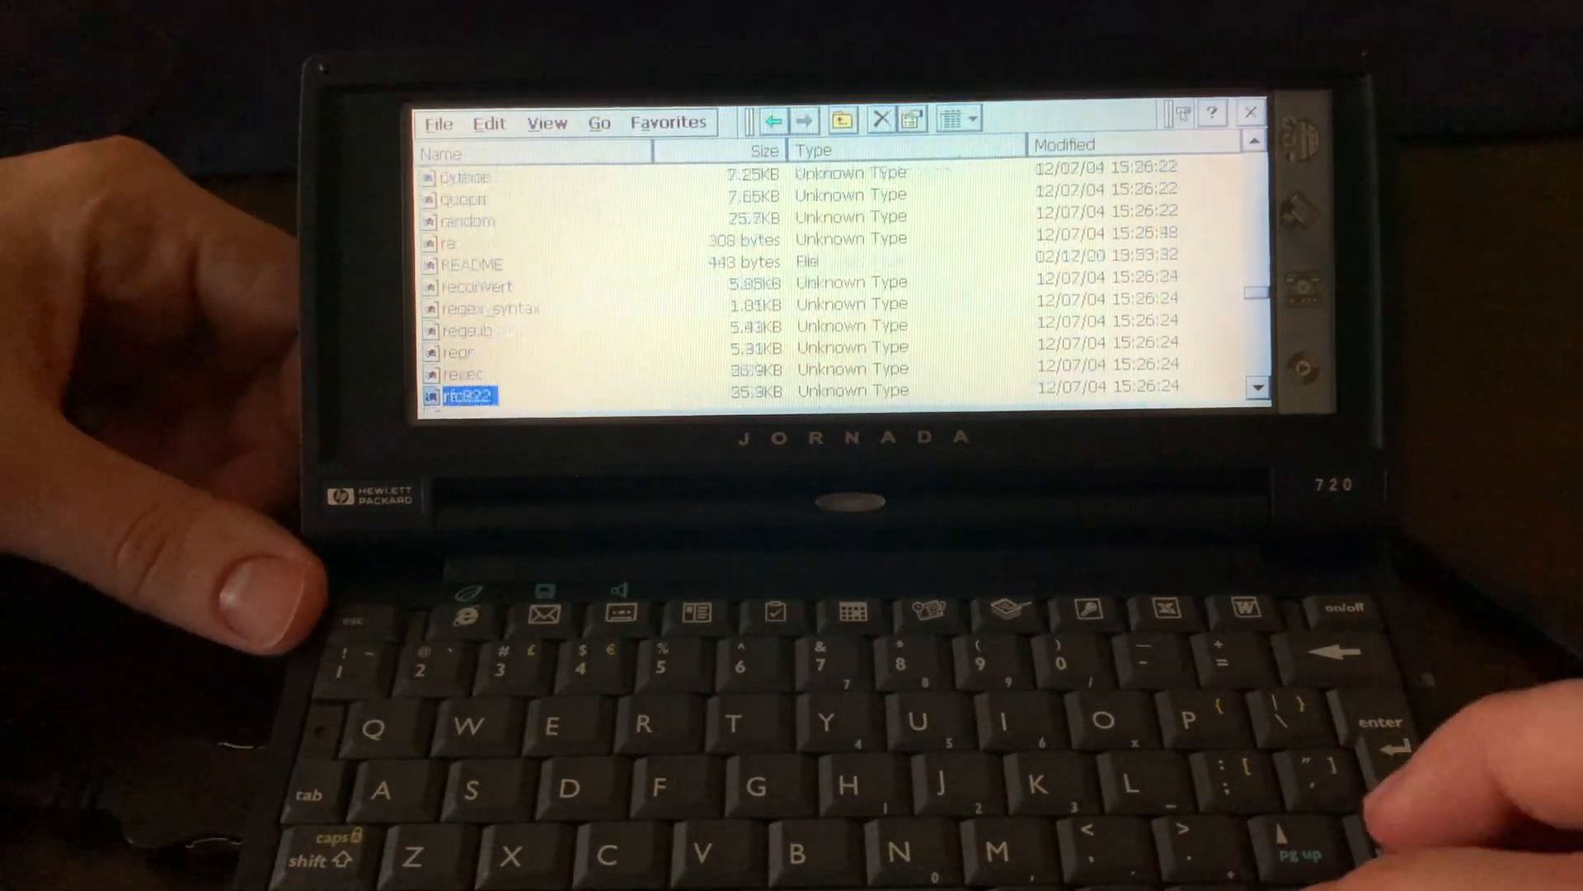
scroll(down, 3)
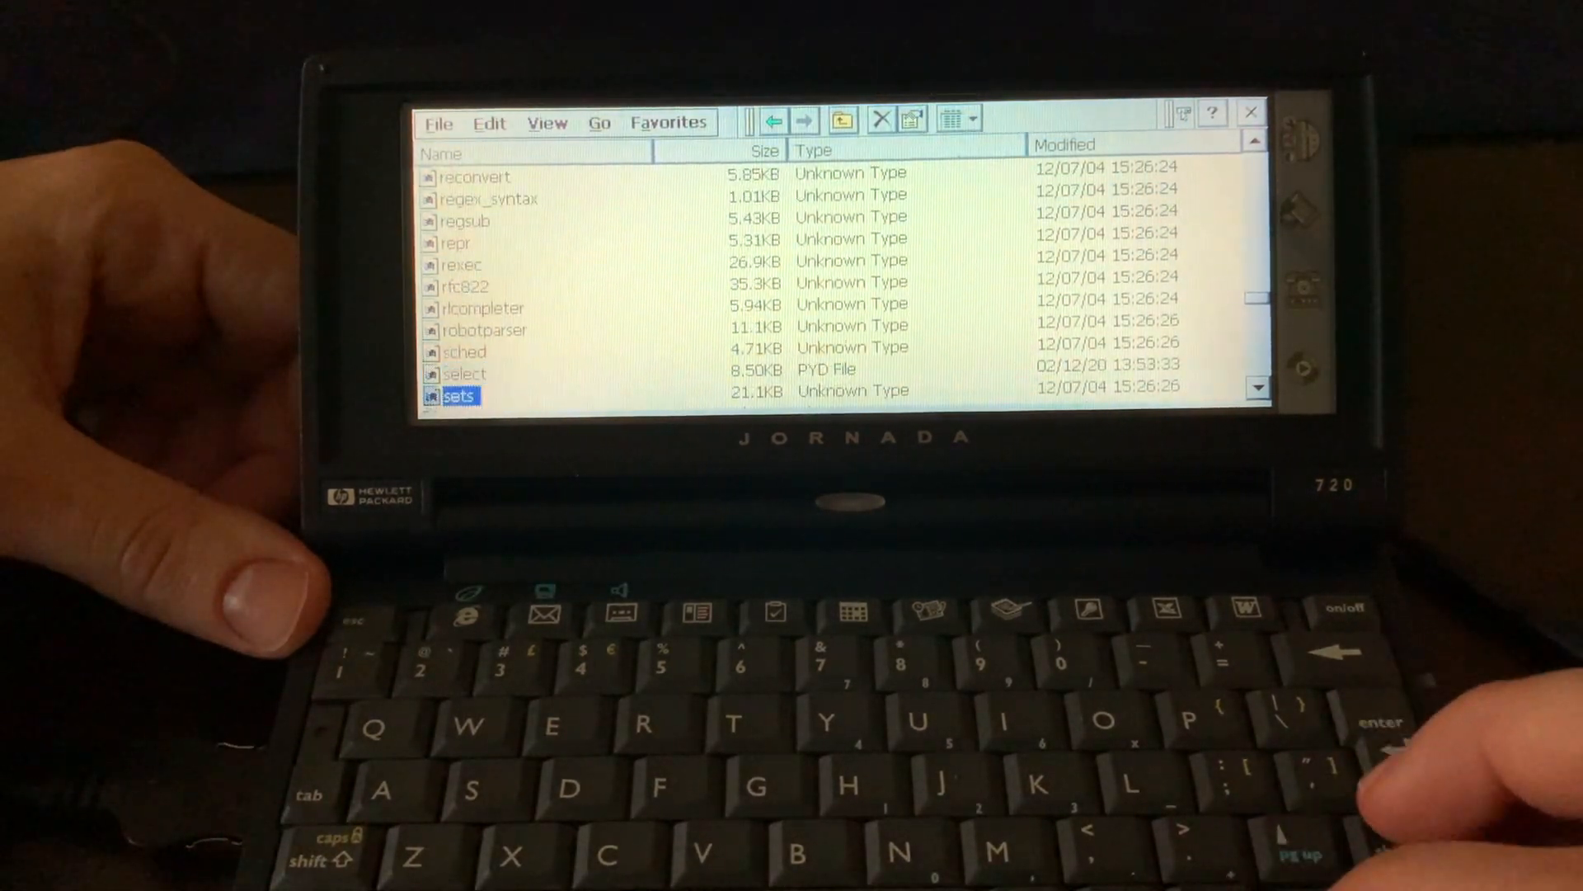
scroll(down, 3)
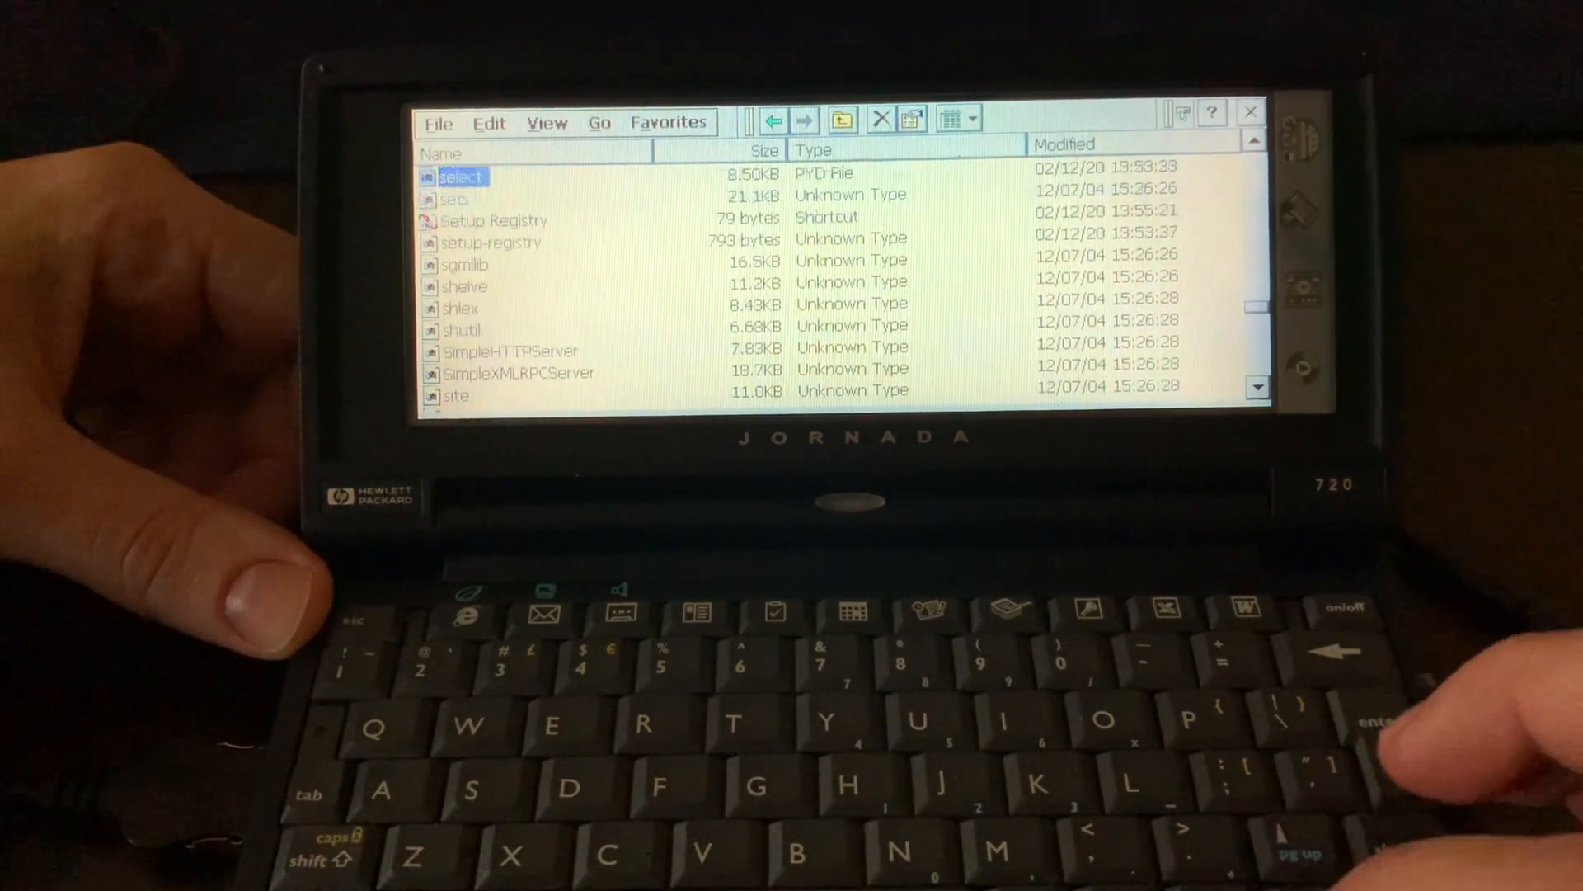
Run the Setup Registry shortcut, scroll the library list to zipfile, then back up.
double_click(494, 220)
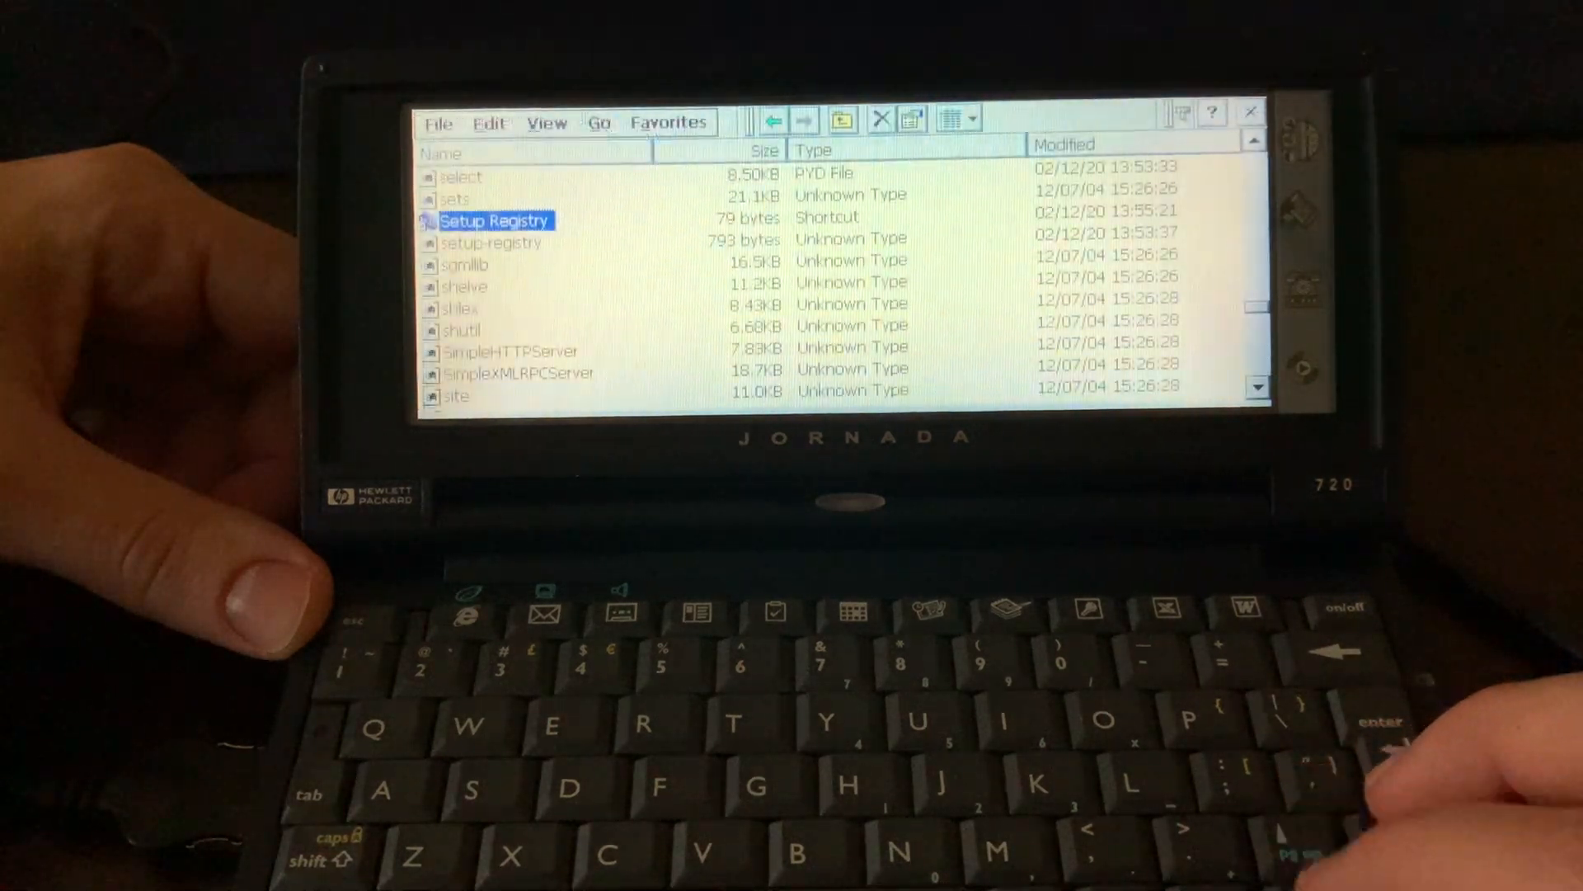
scroll(down, 3)
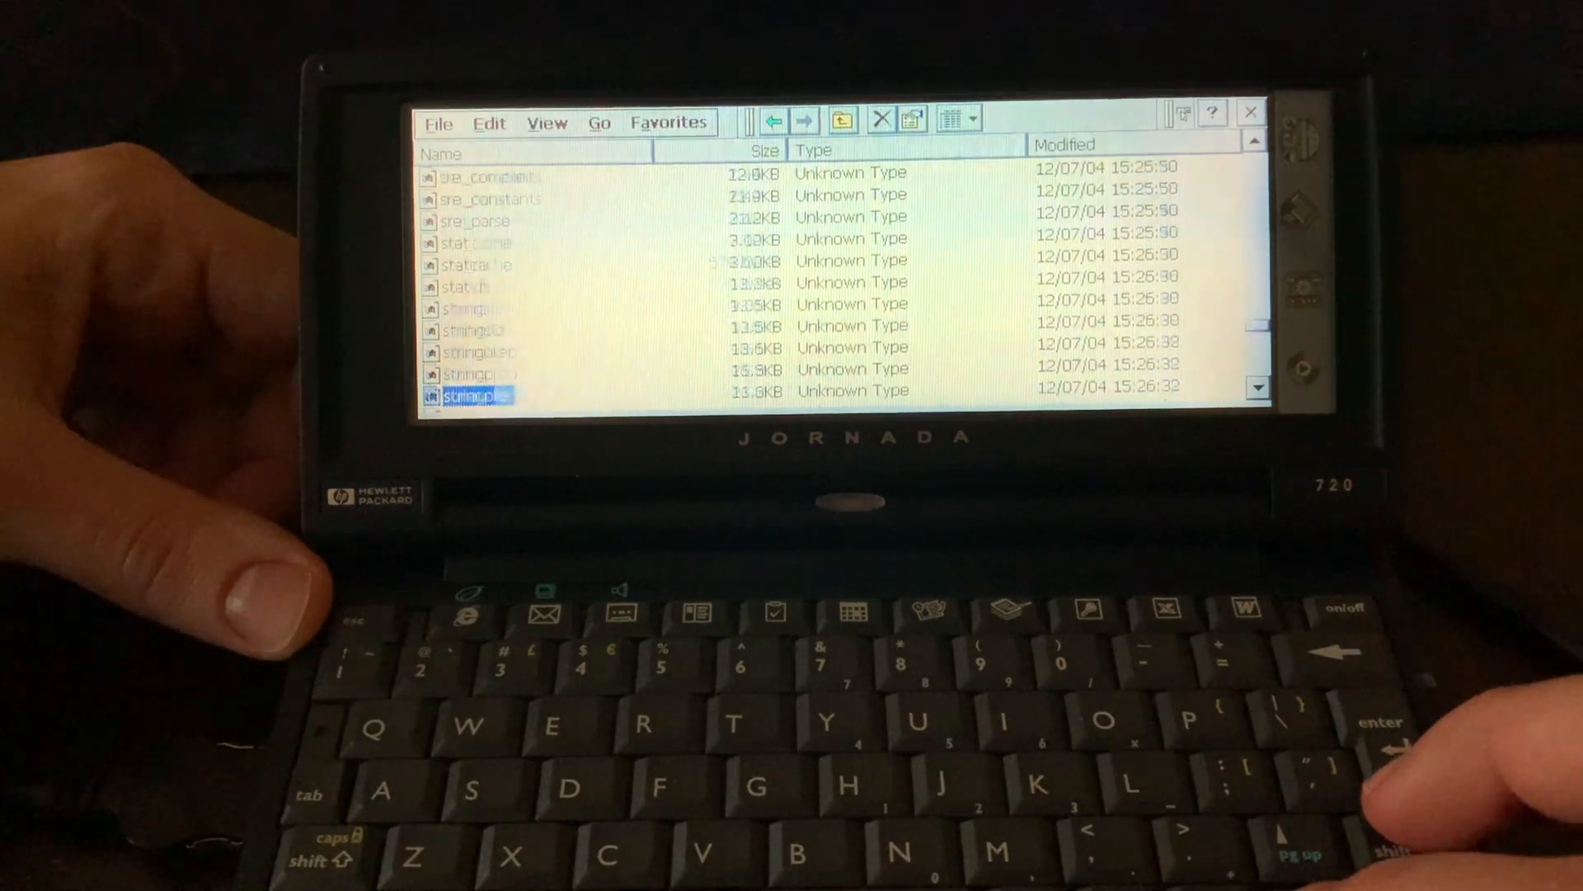
scroll(down, 3)
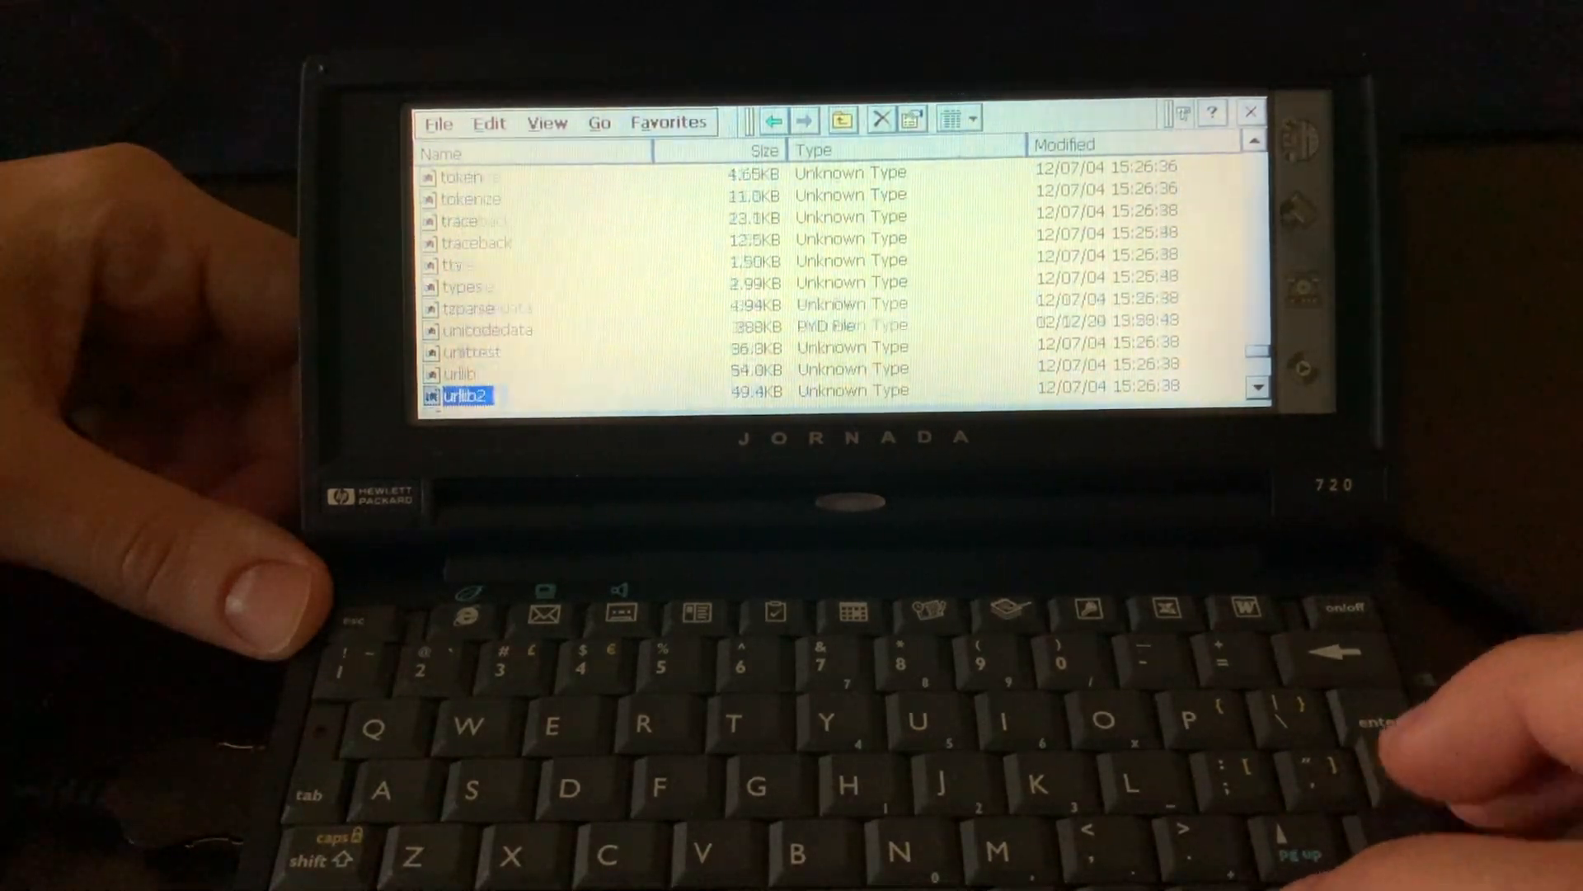
scroll(down, 3)
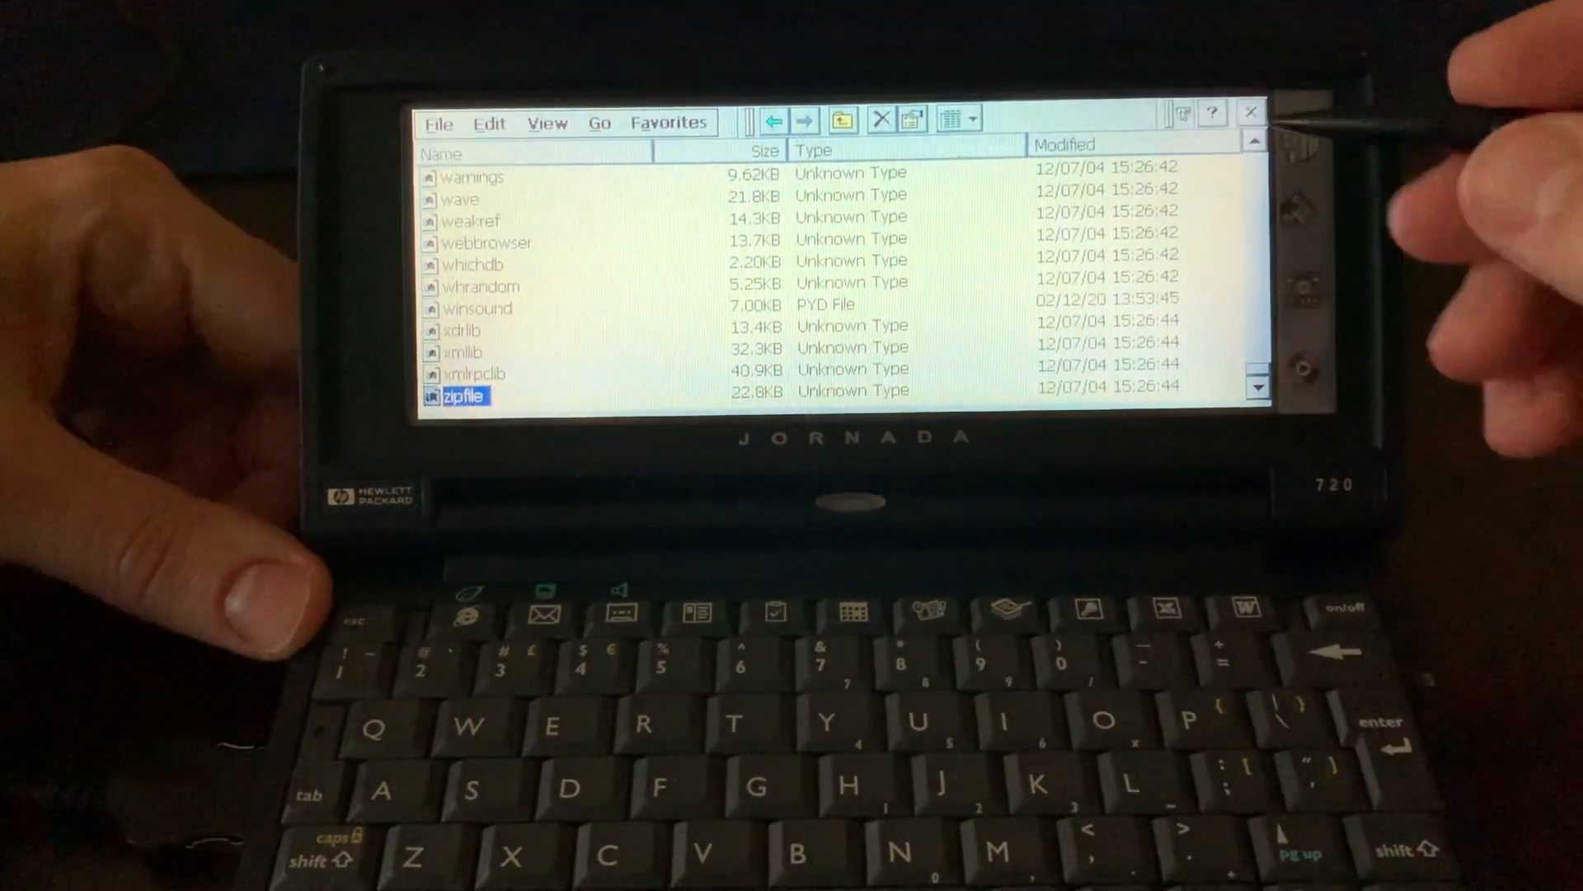
scroll(up, 3)
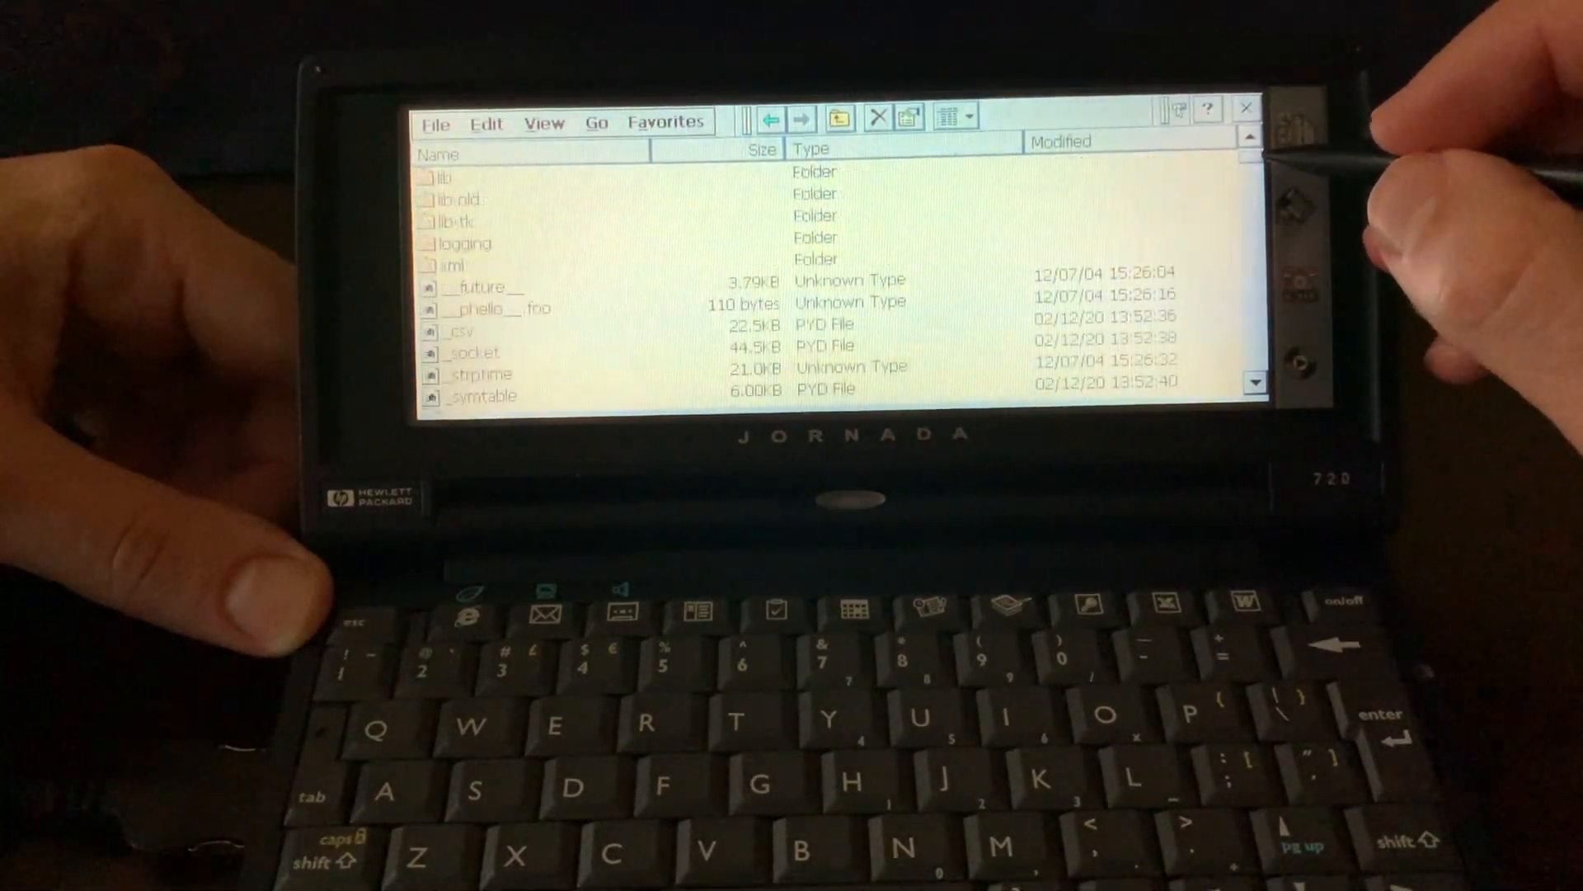
mouse_move(656, 222)
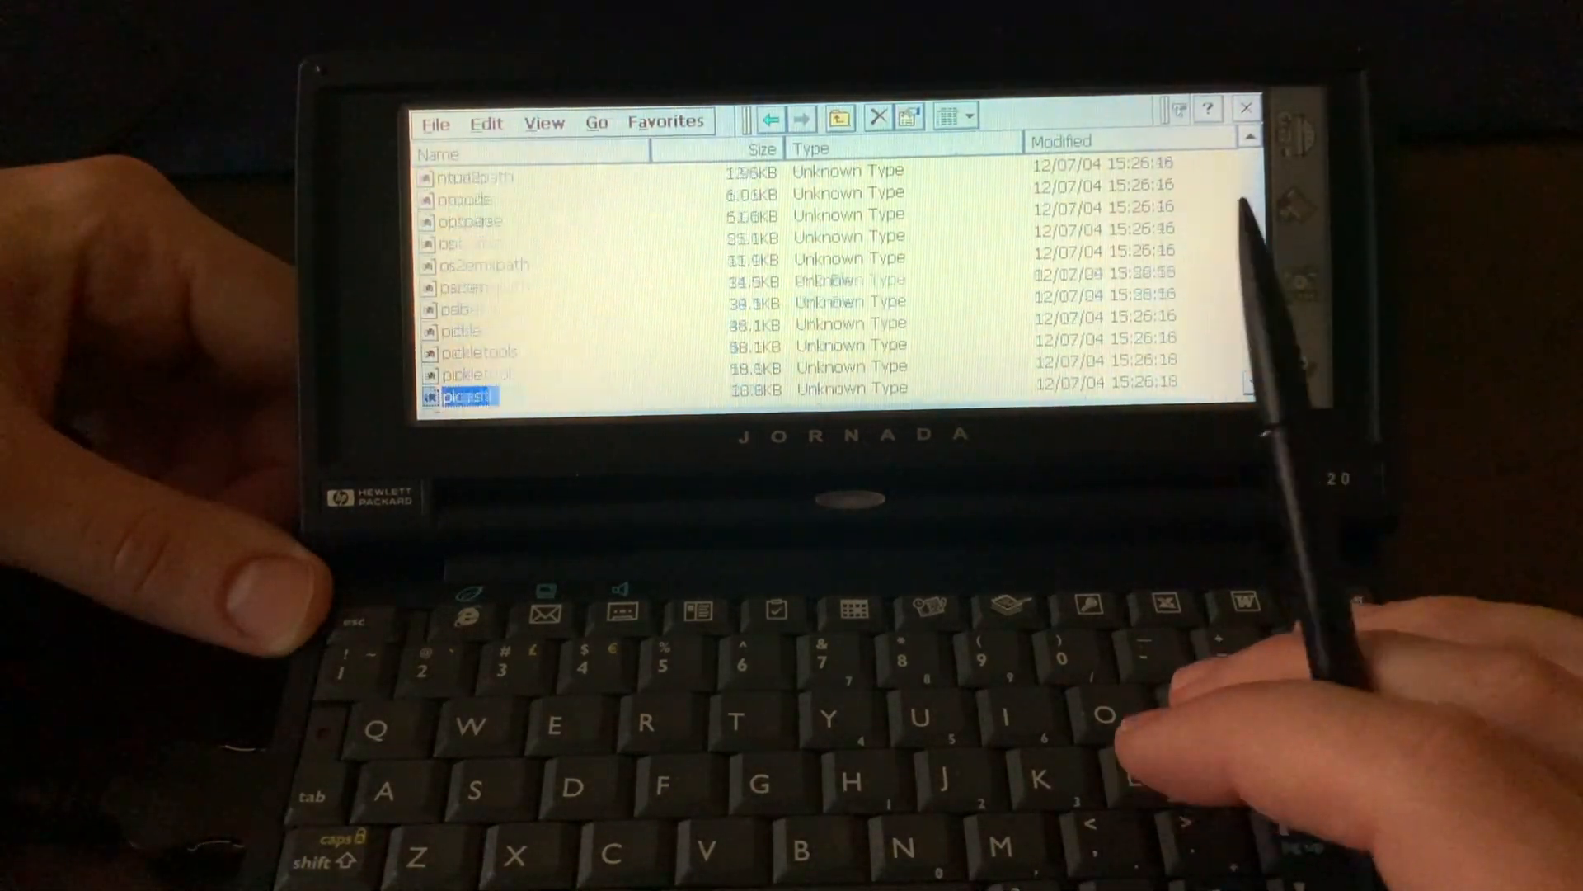
Scroll the Python folder list to bring the Python executable into view.
scroll(down, 3)
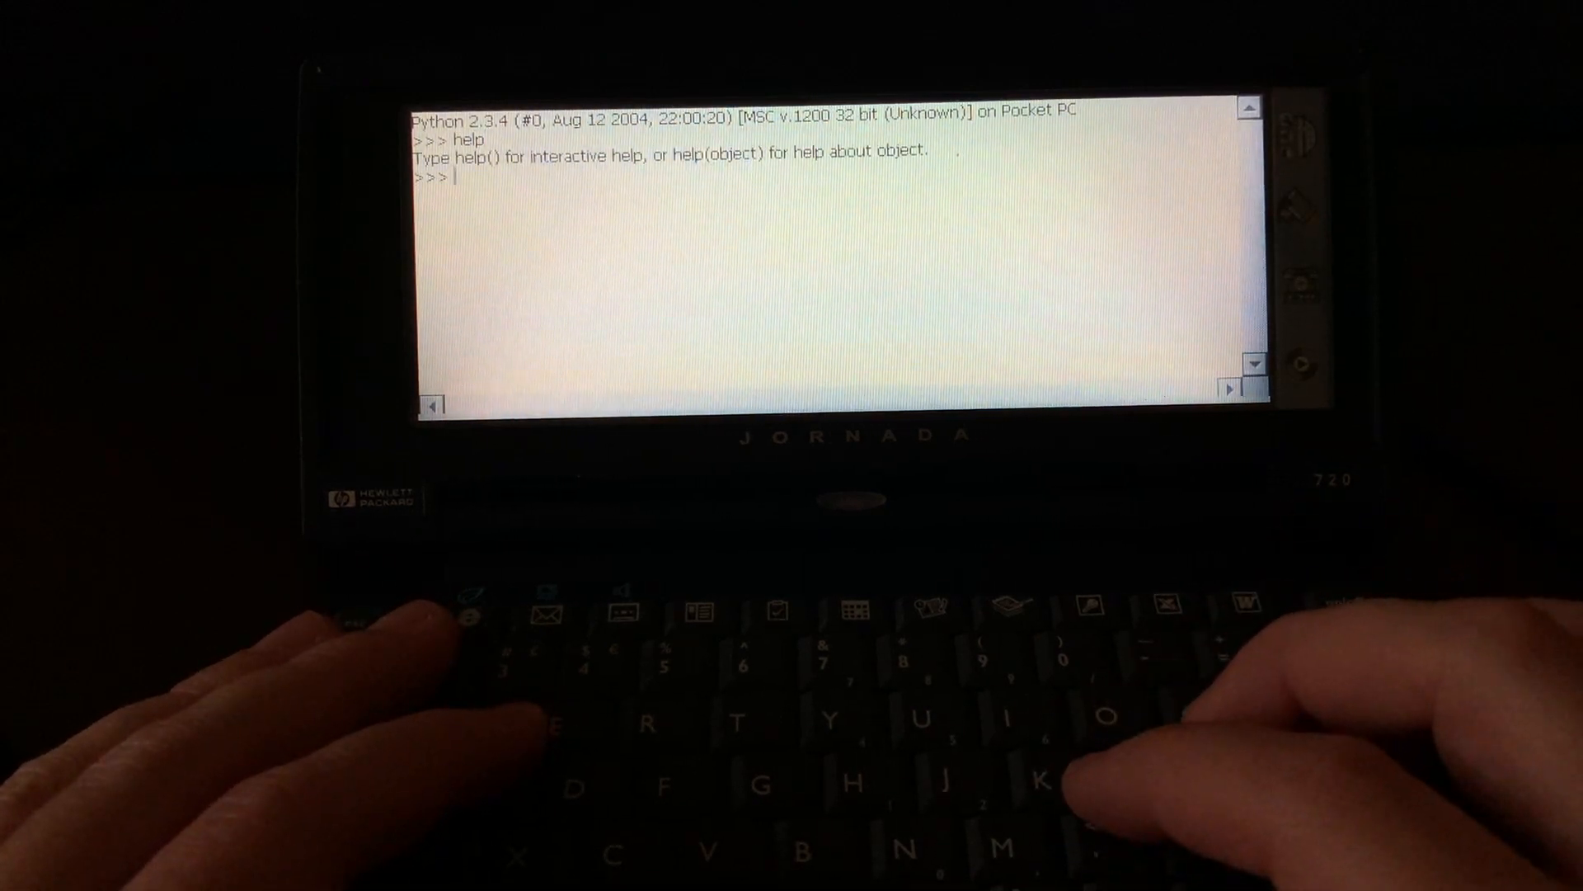
Type help at the Python >>> prompt to get its usage hint.
text(help)
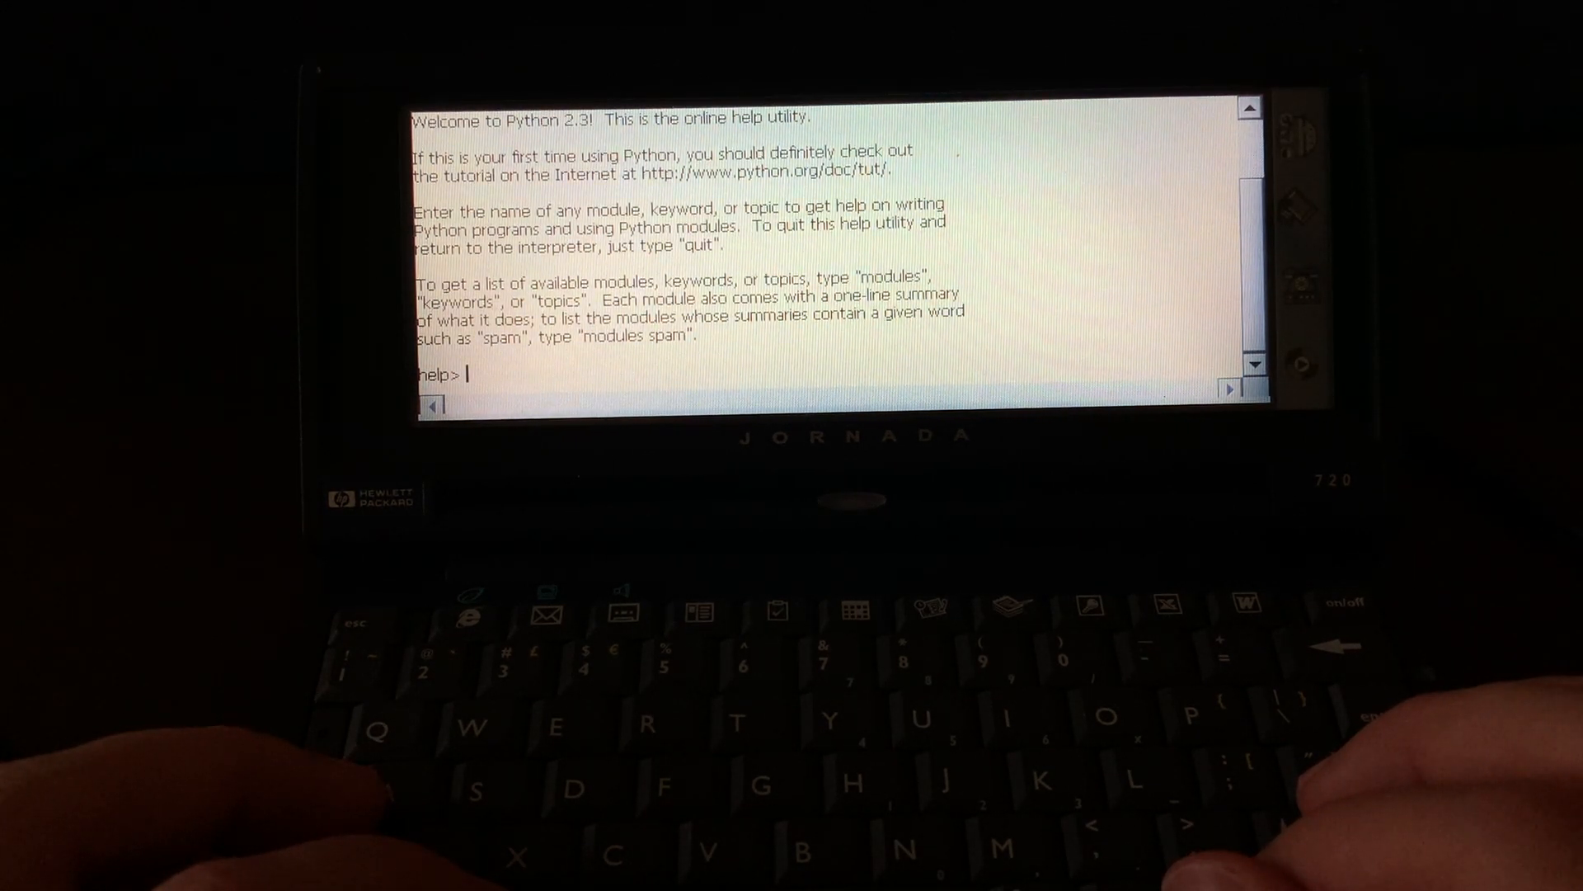
Request modules at help>, then type help modules and exit() at the >>> prompt.
text(module)
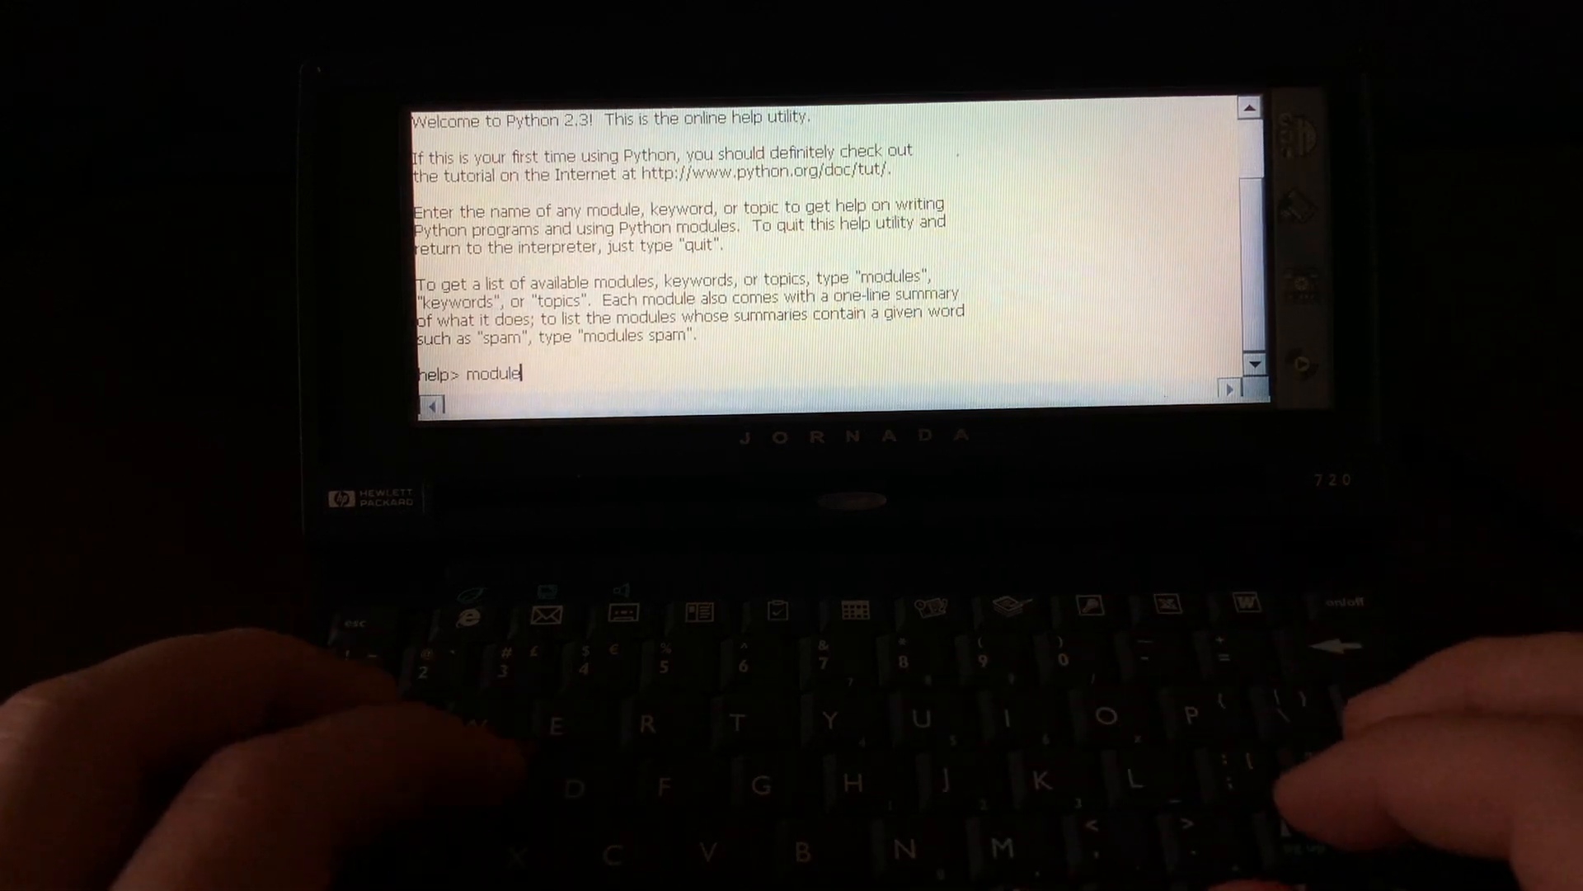
key(Return)
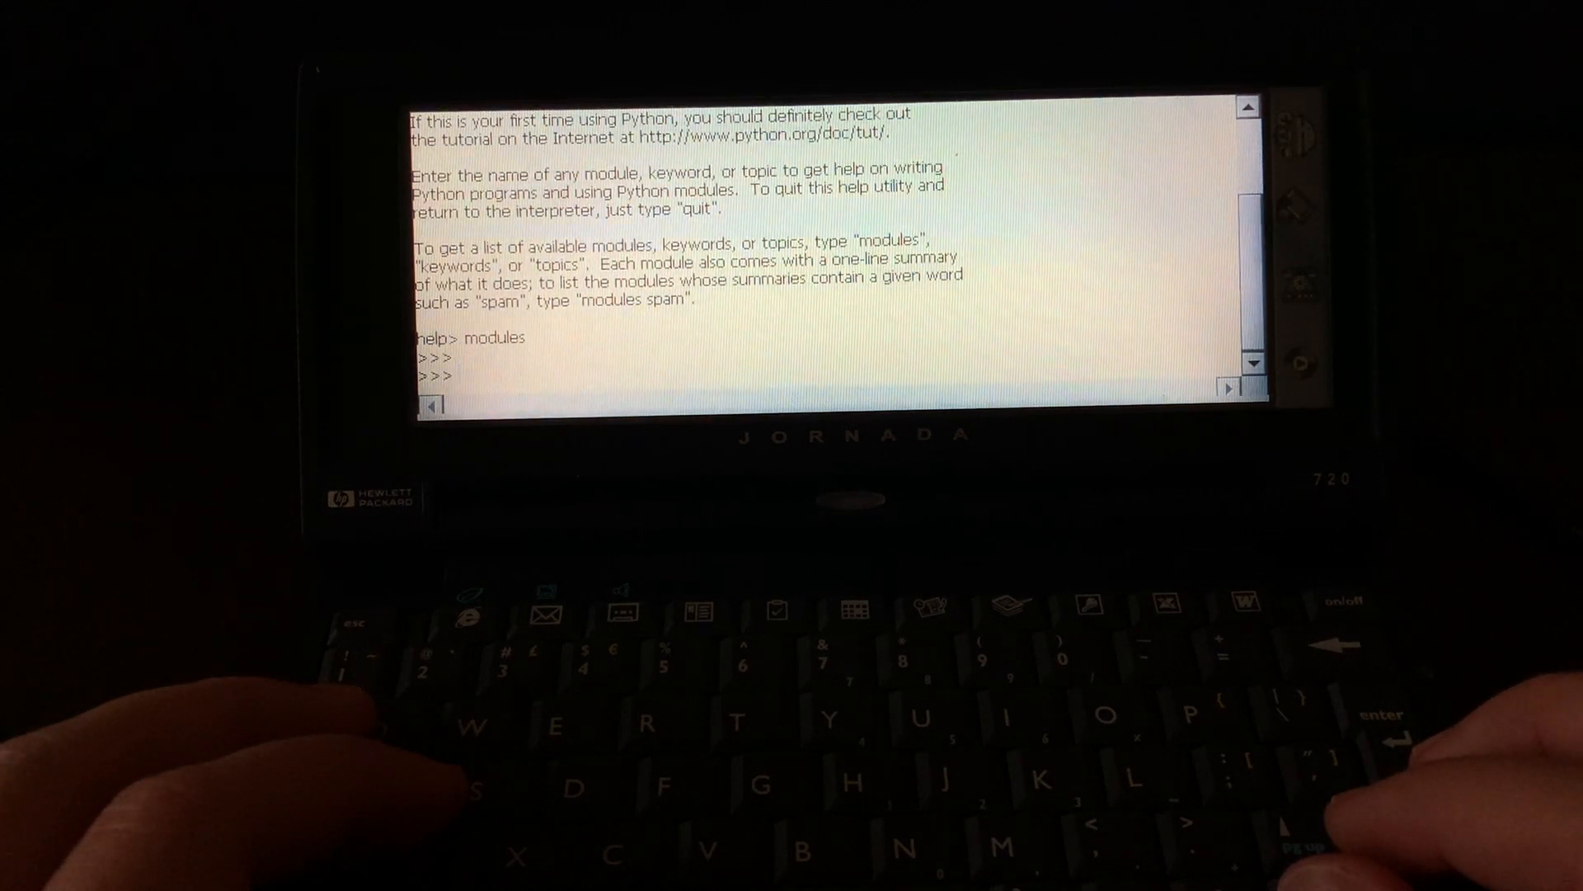
text(he)
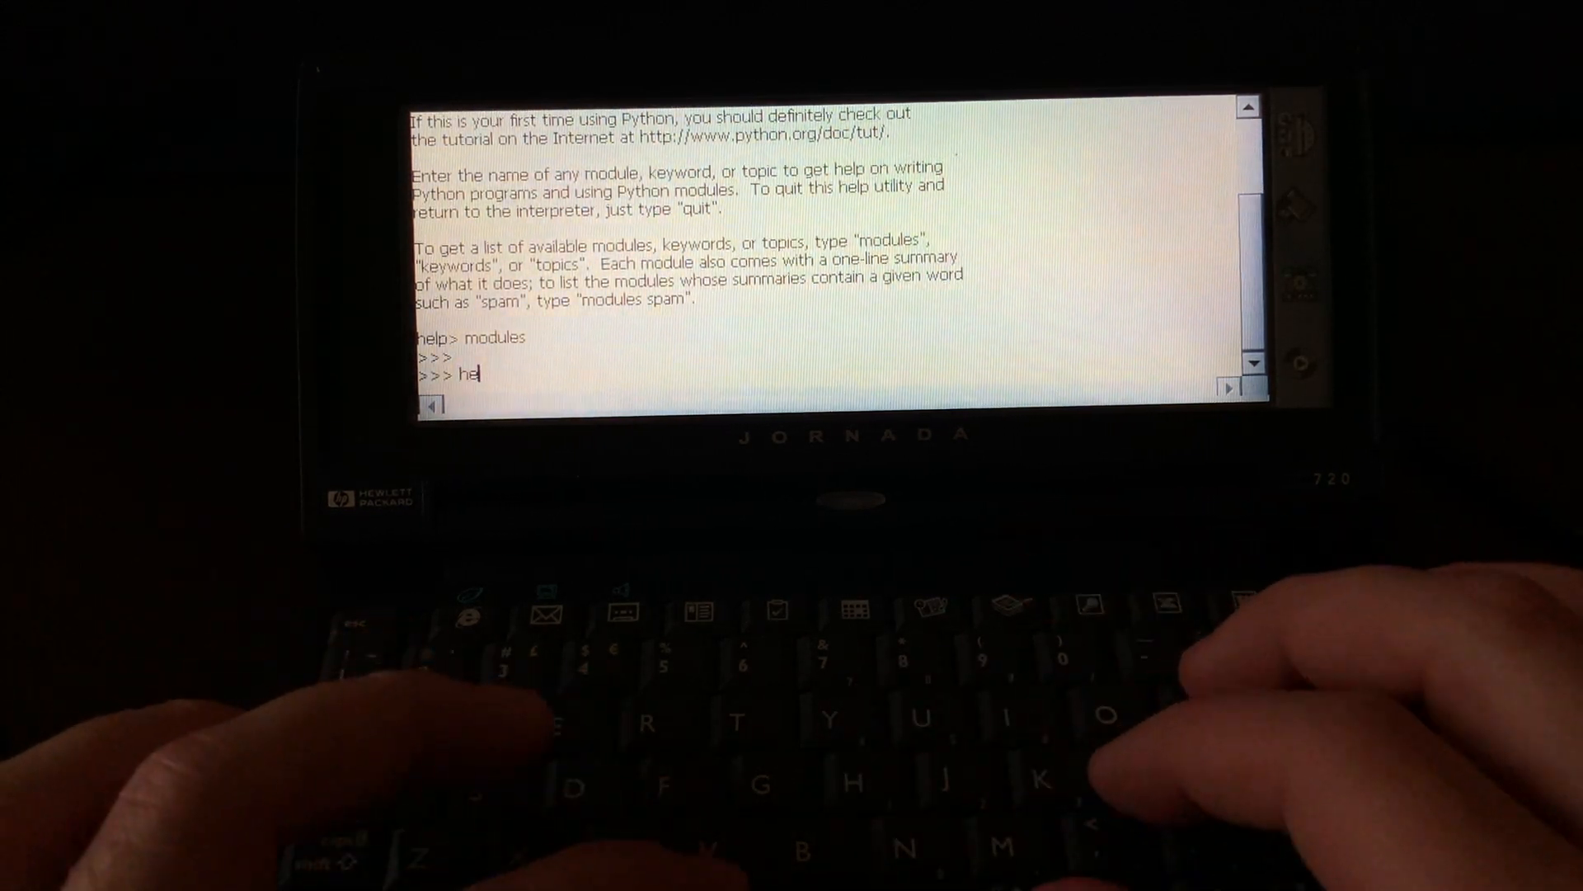
text(lp modules)
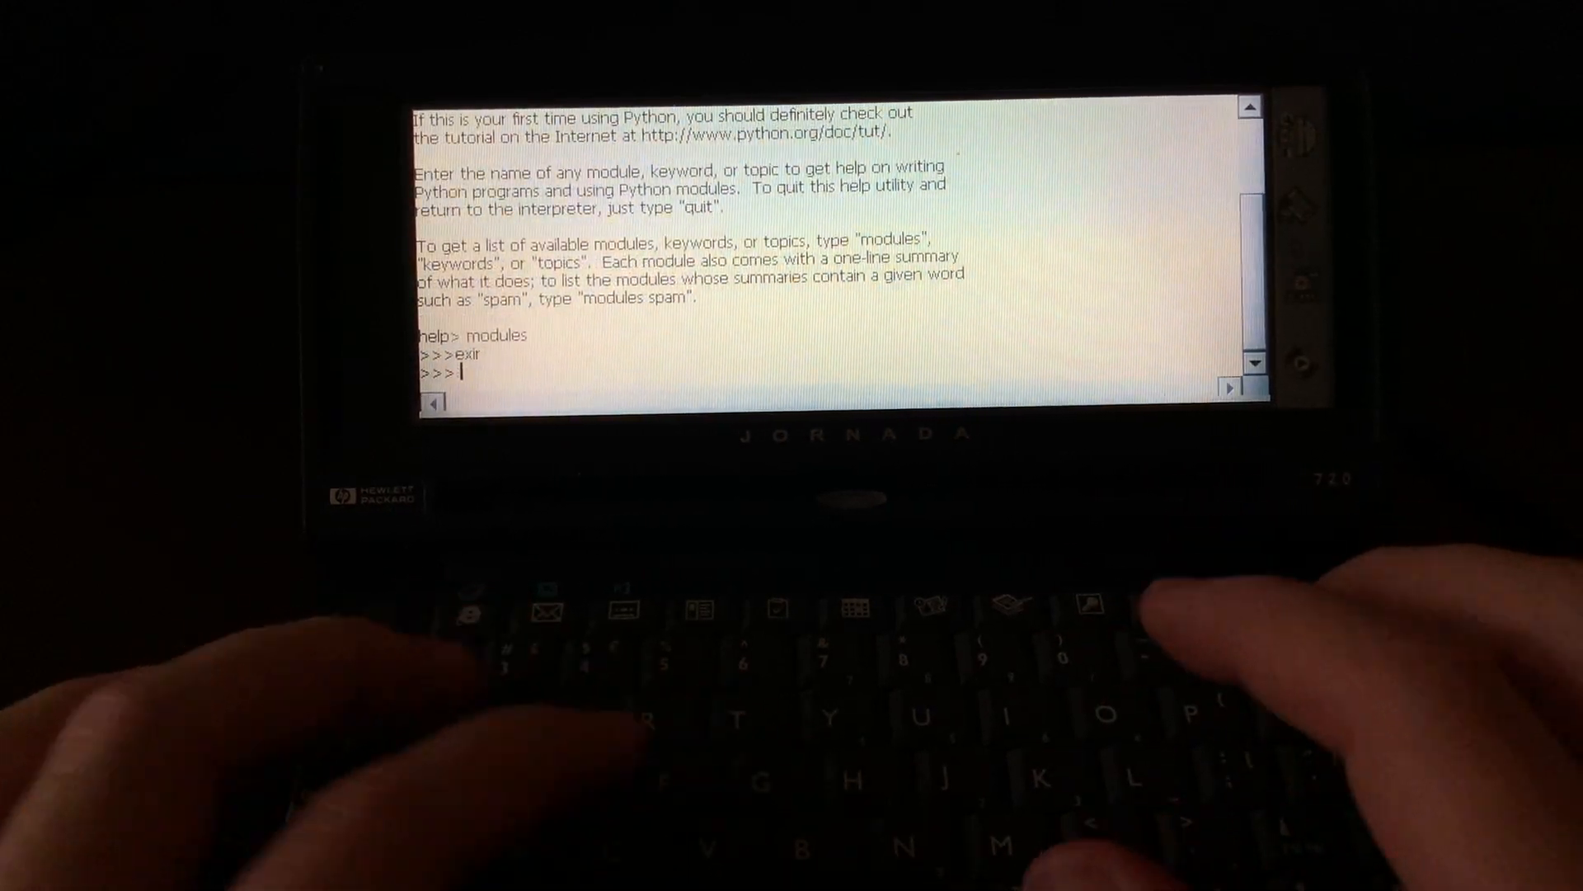
text(exit)
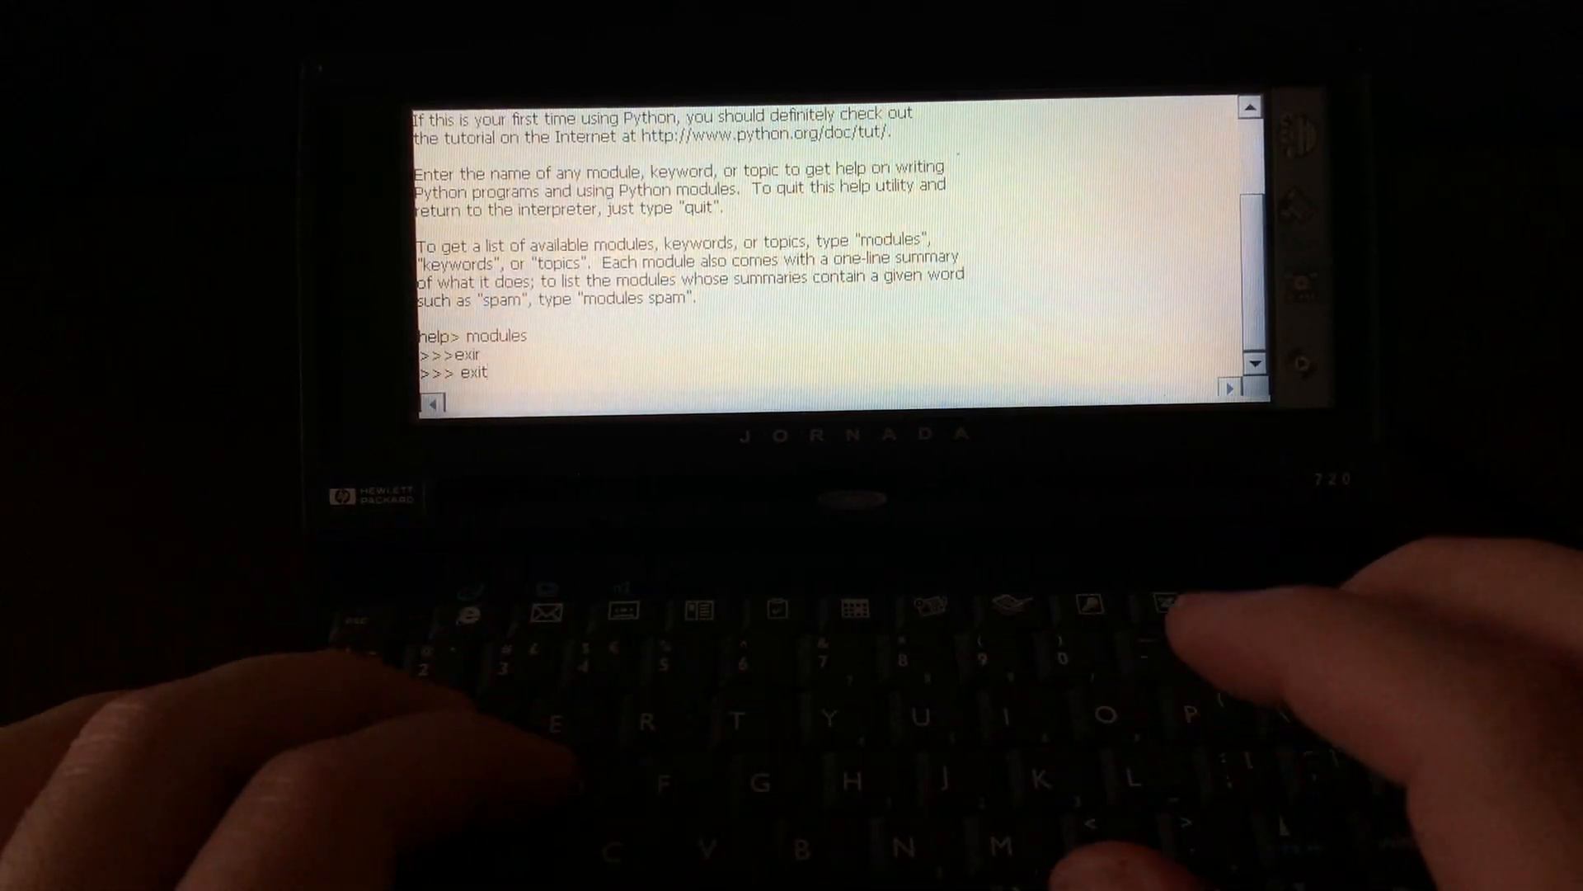
text(())
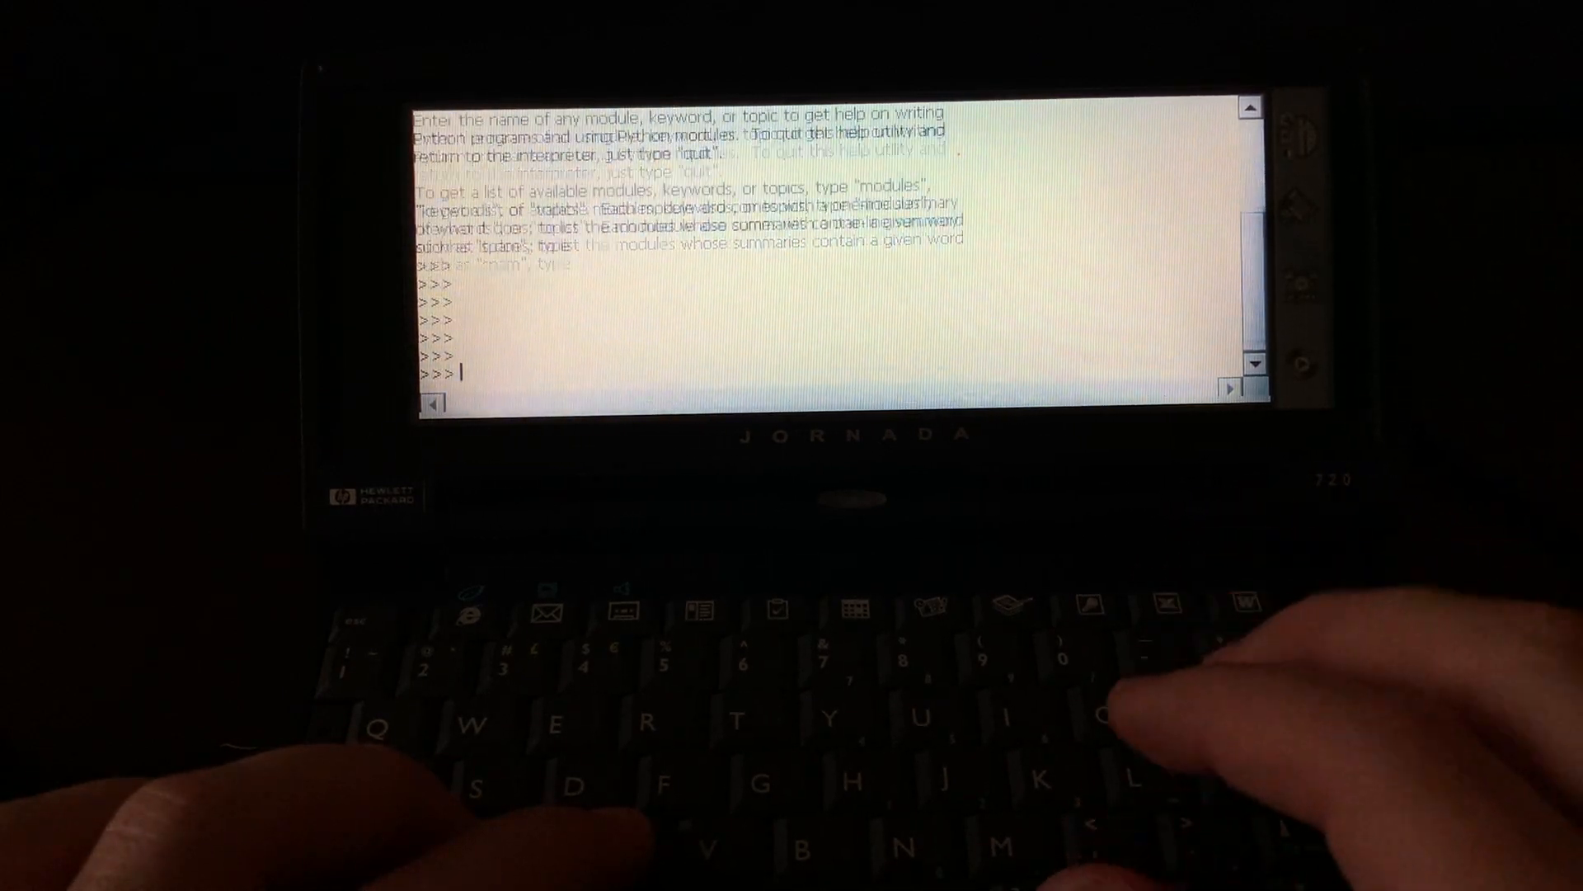
Enter help again, then type exut at the following prompt.
text(help)
text(spam)
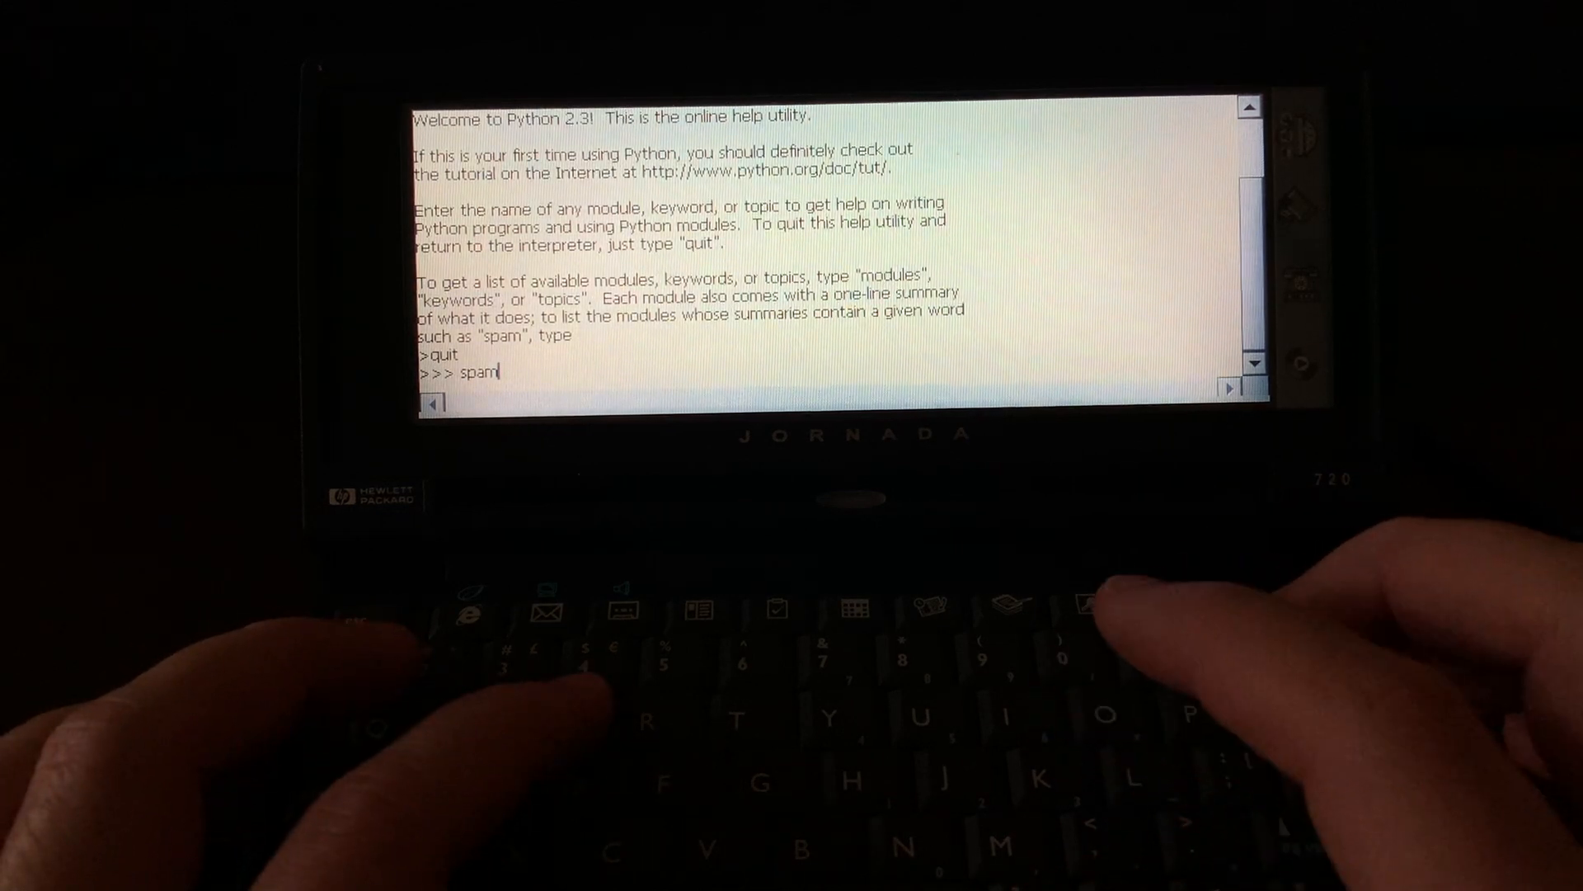
text(exut)
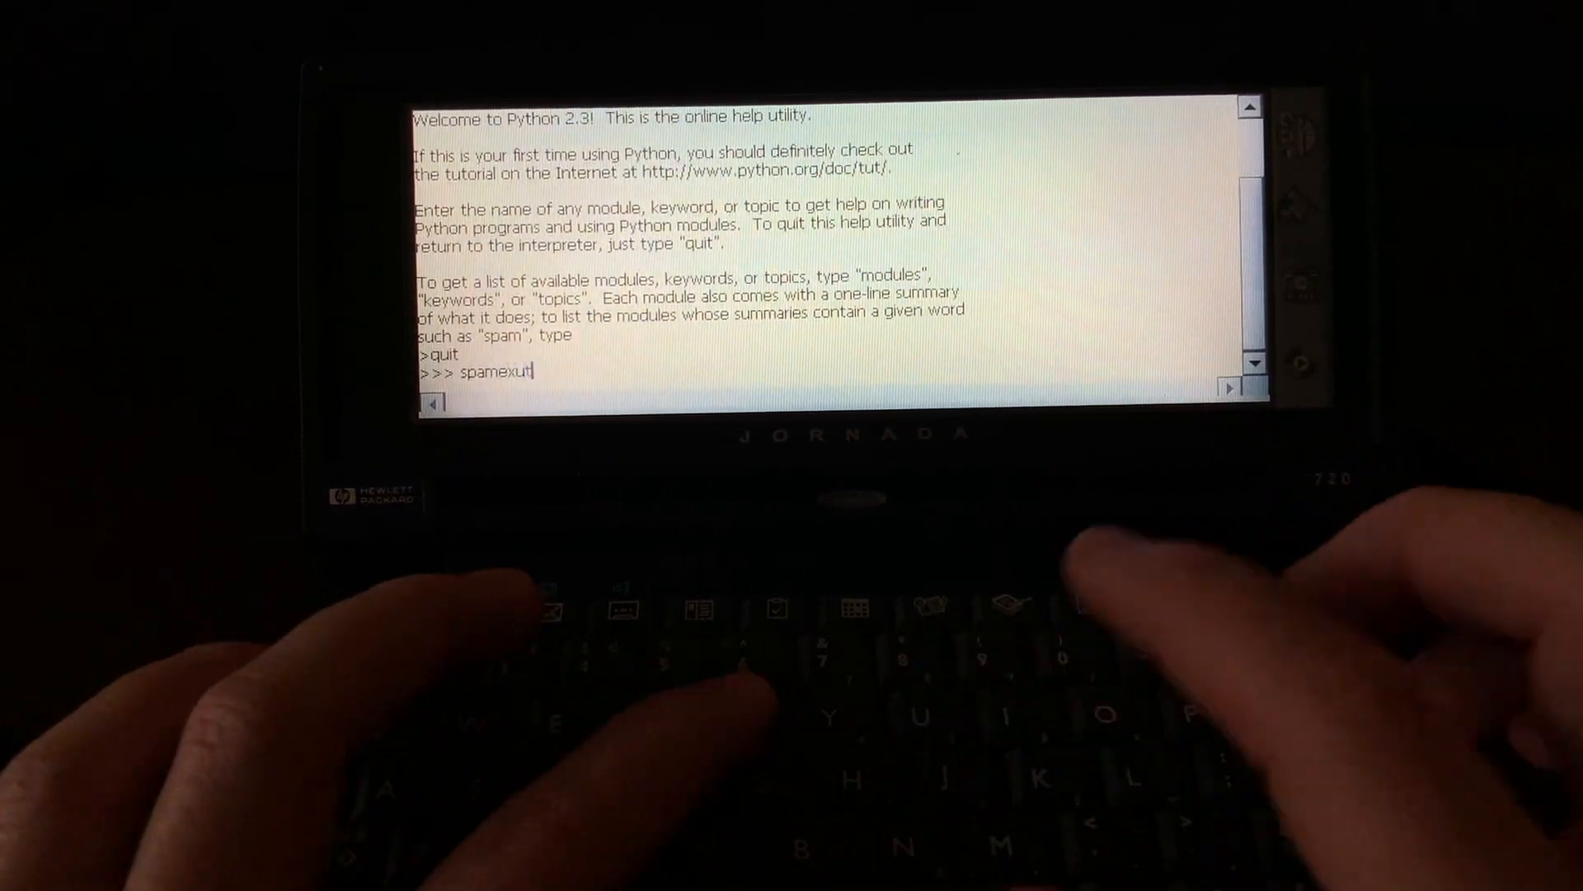